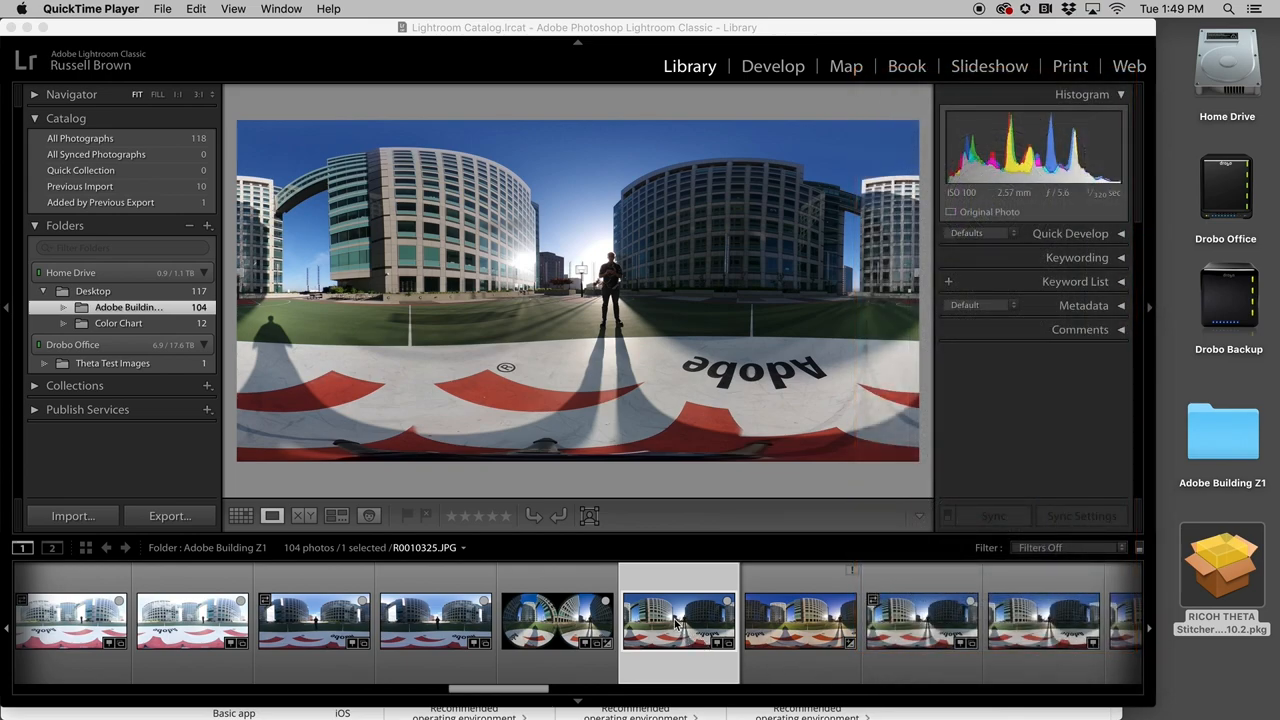
mouse_move(904, 308)
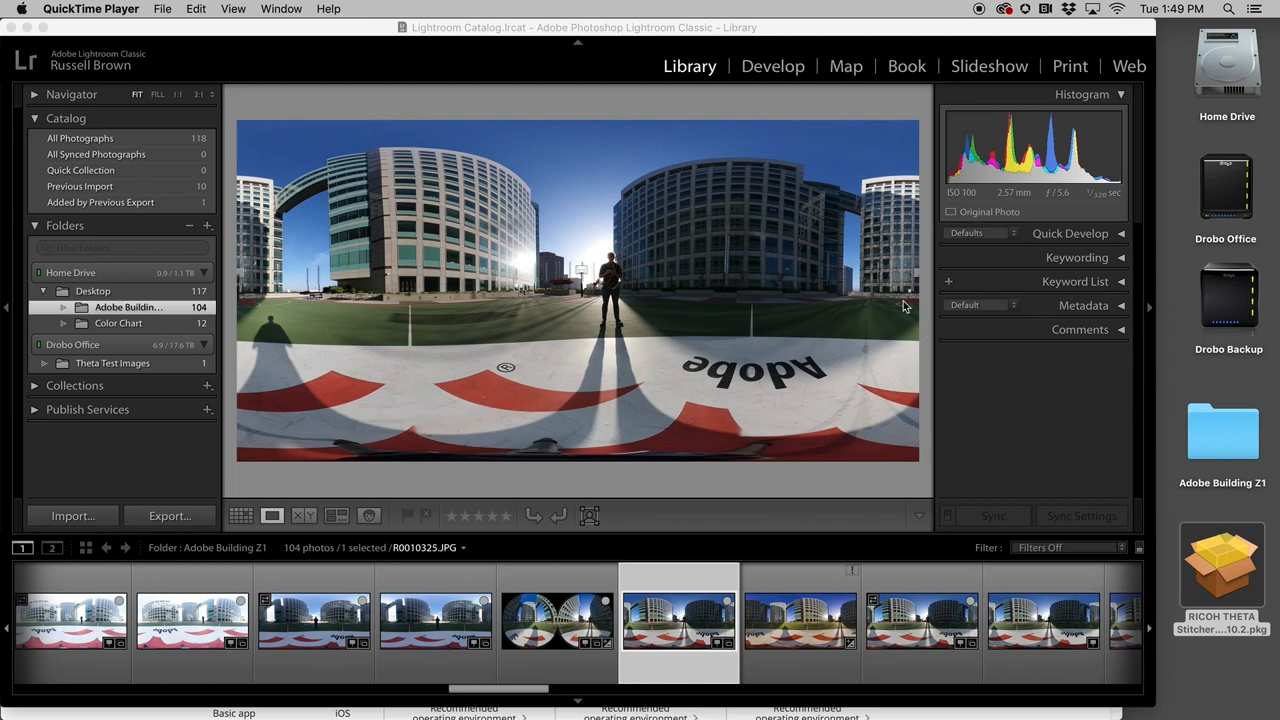
mouse_move(776, 404)
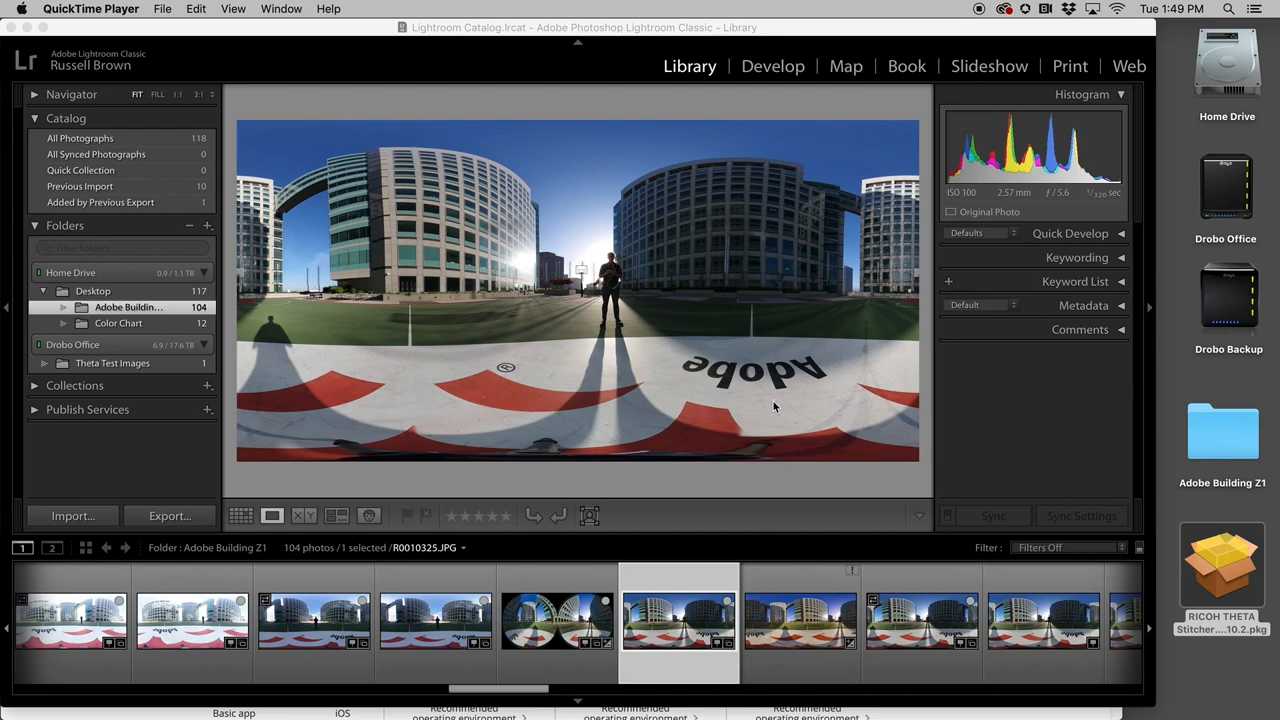
mouse_move(612, 620)
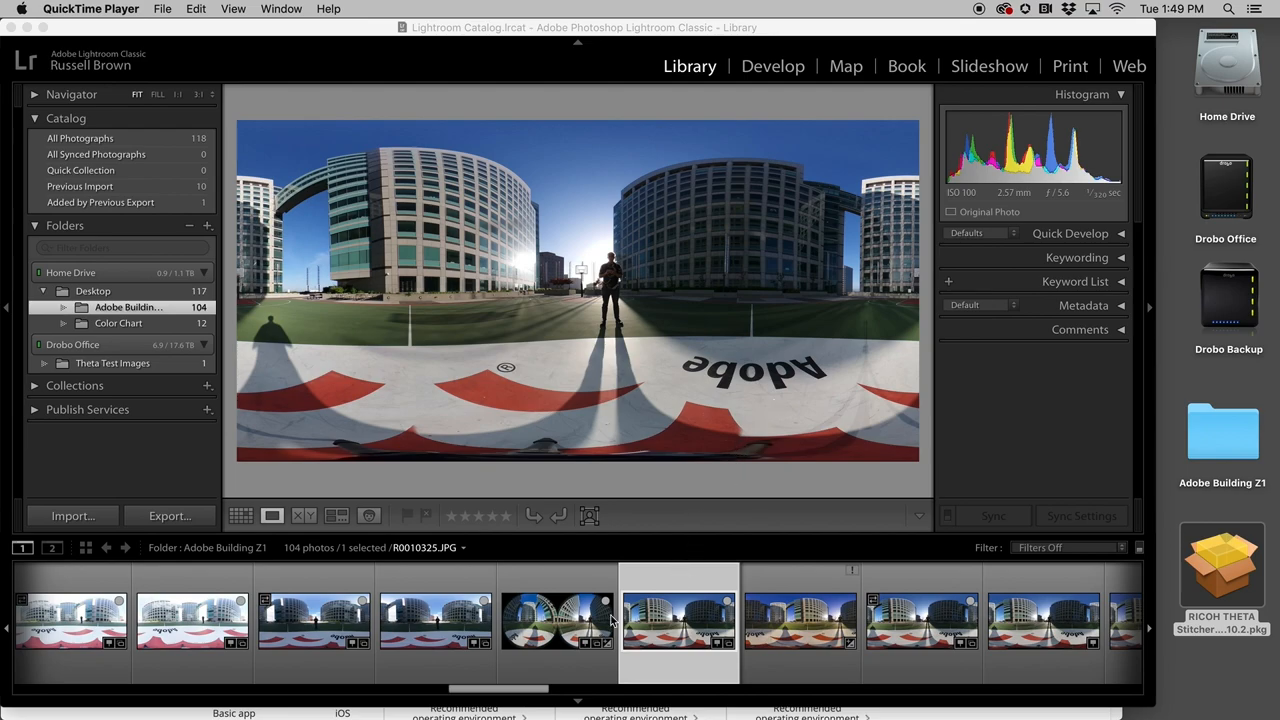
Bring Safari forward on the RICOH THETA download page at support.theta360.com/en/download.
click(556, 620)
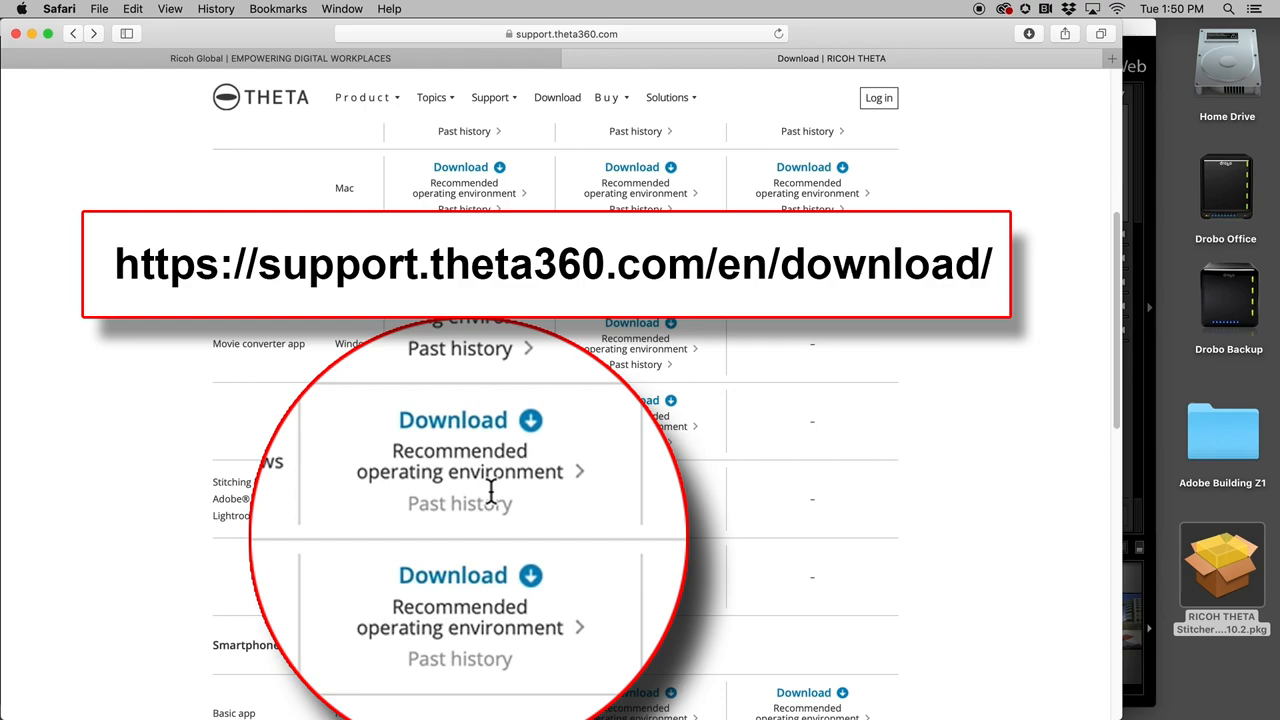
mouse_move(1018, 640)
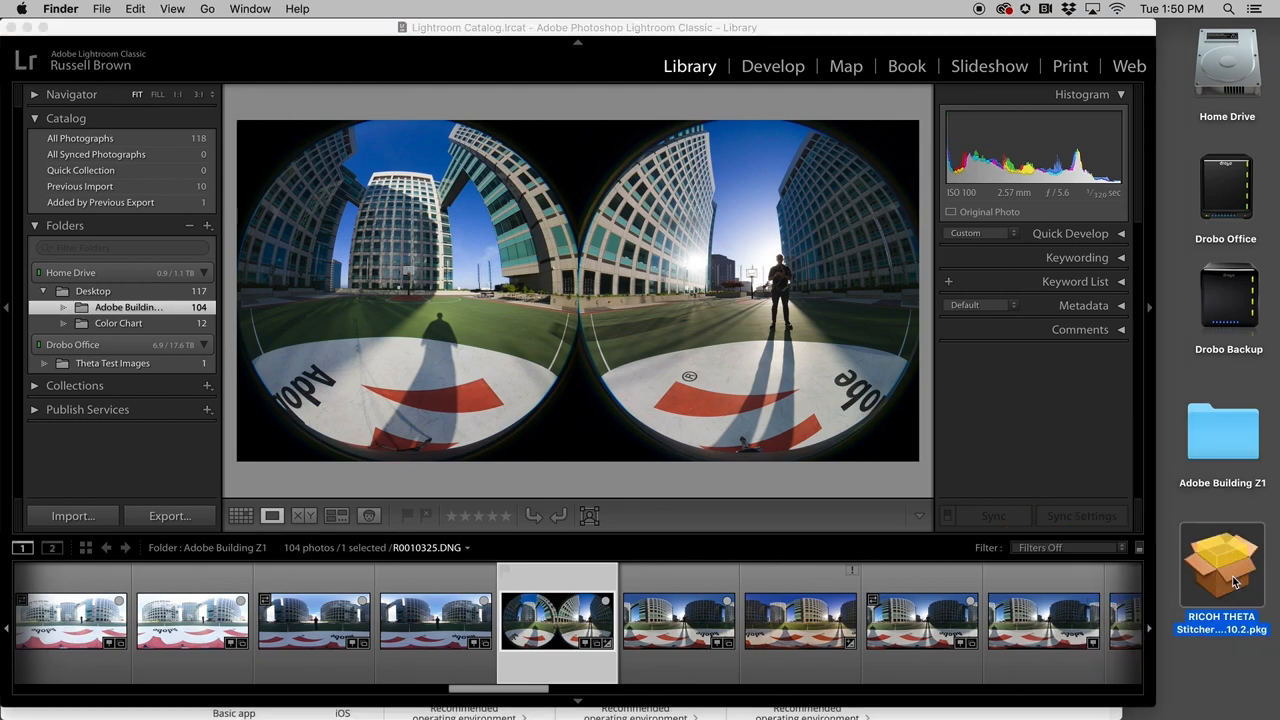
Install RICOH THETA Stitcher from its .pkg through Continue and Install to the success screen.
double_click(1222, 564)
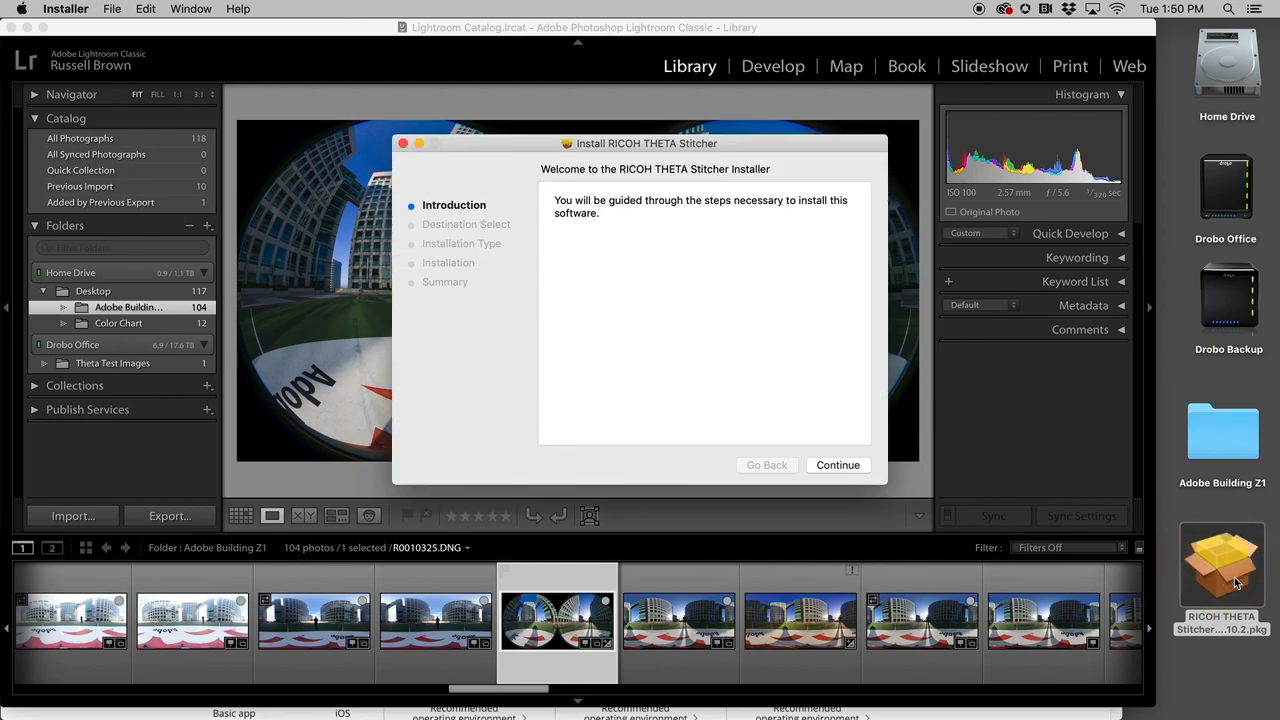
click(836, 464)
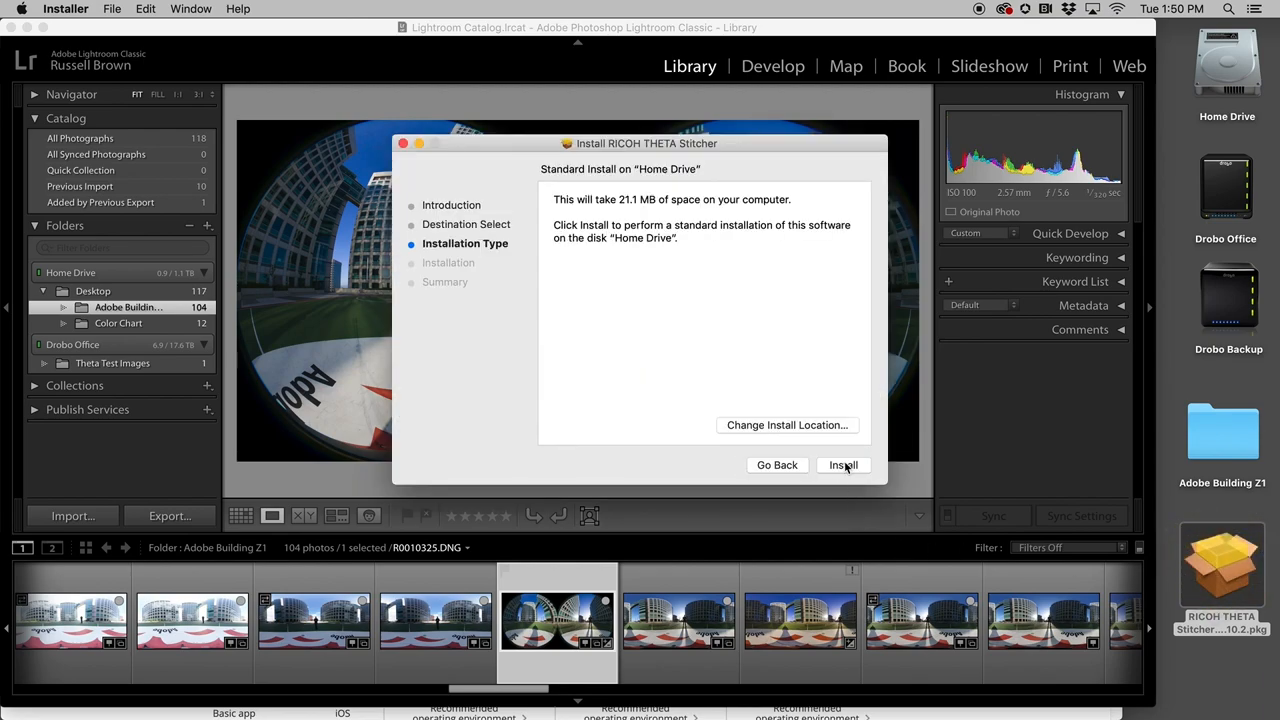
click(844, 464)
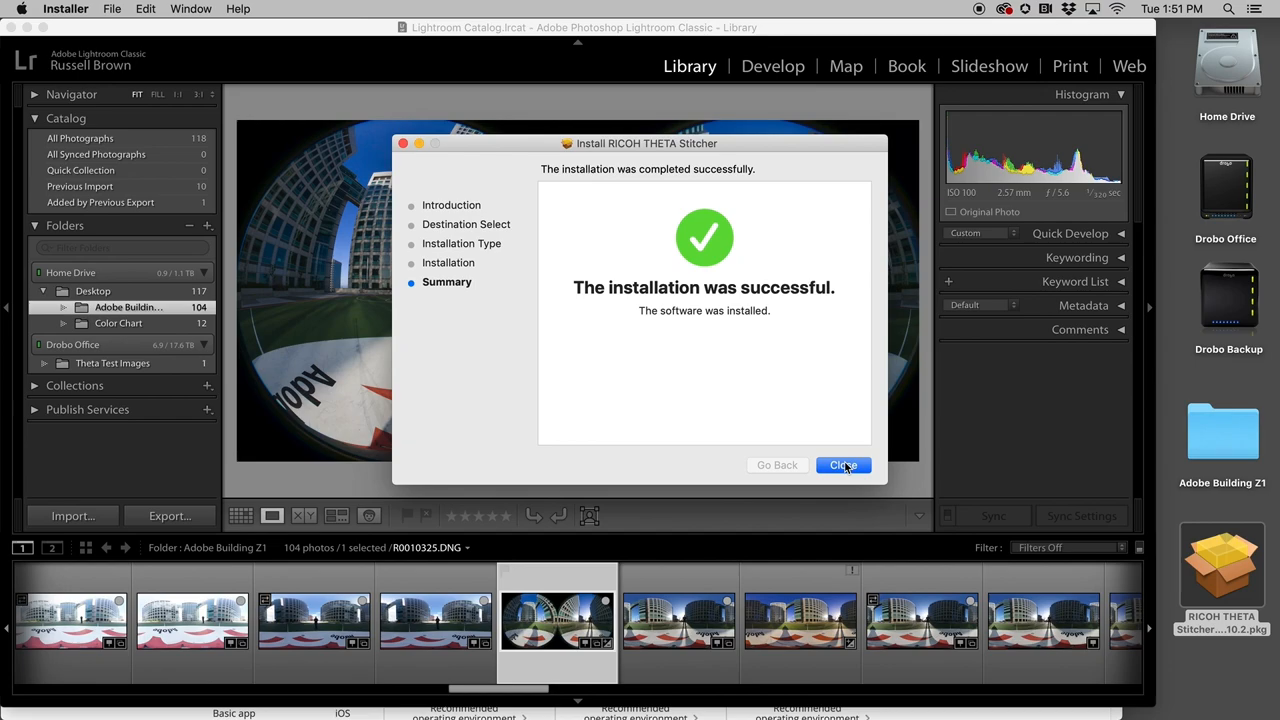
click(844, 464)
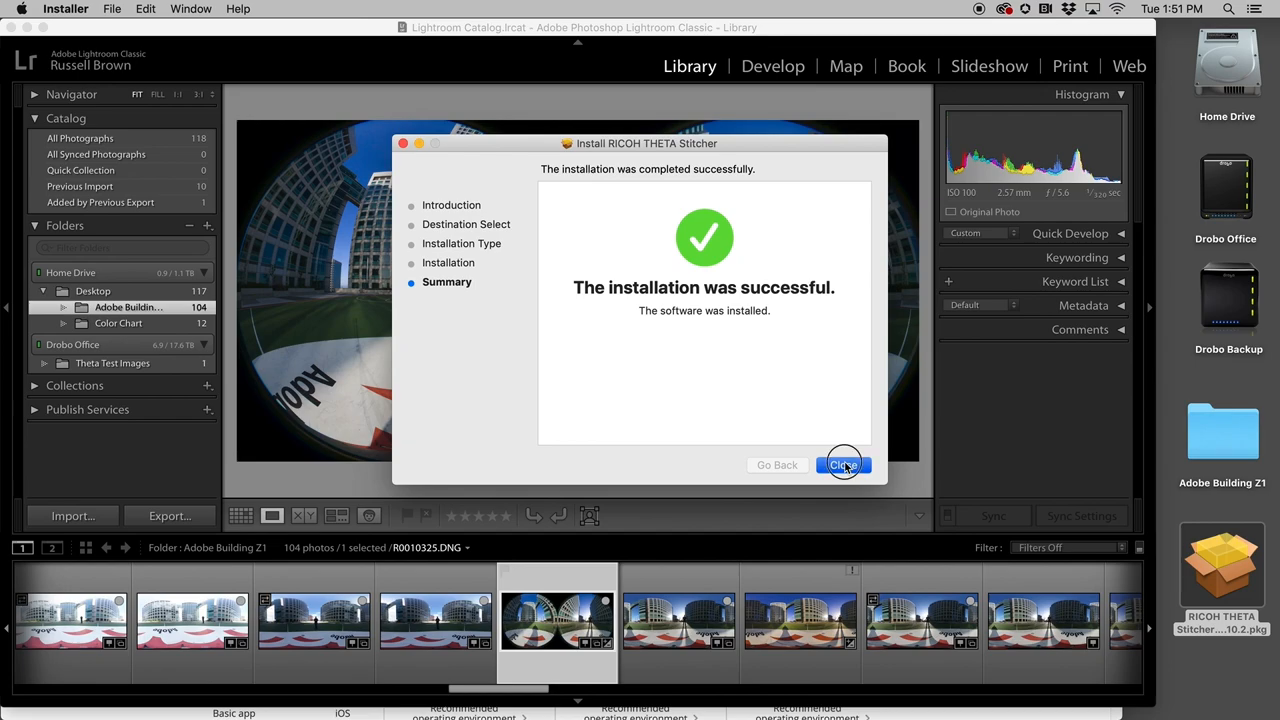
Dismiss the Installer and return to Lightroom's Library with the dual-fisheye DNG selected.
click(844, 464)
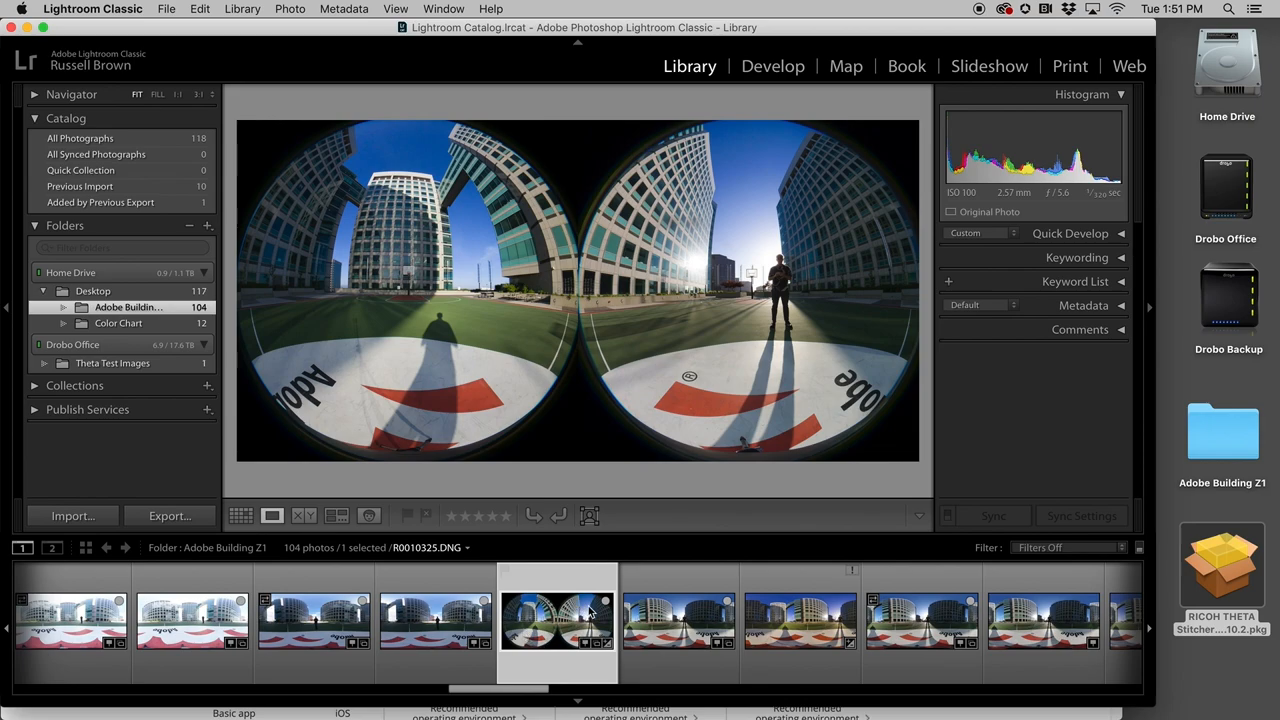
mouse_move(556, 620)
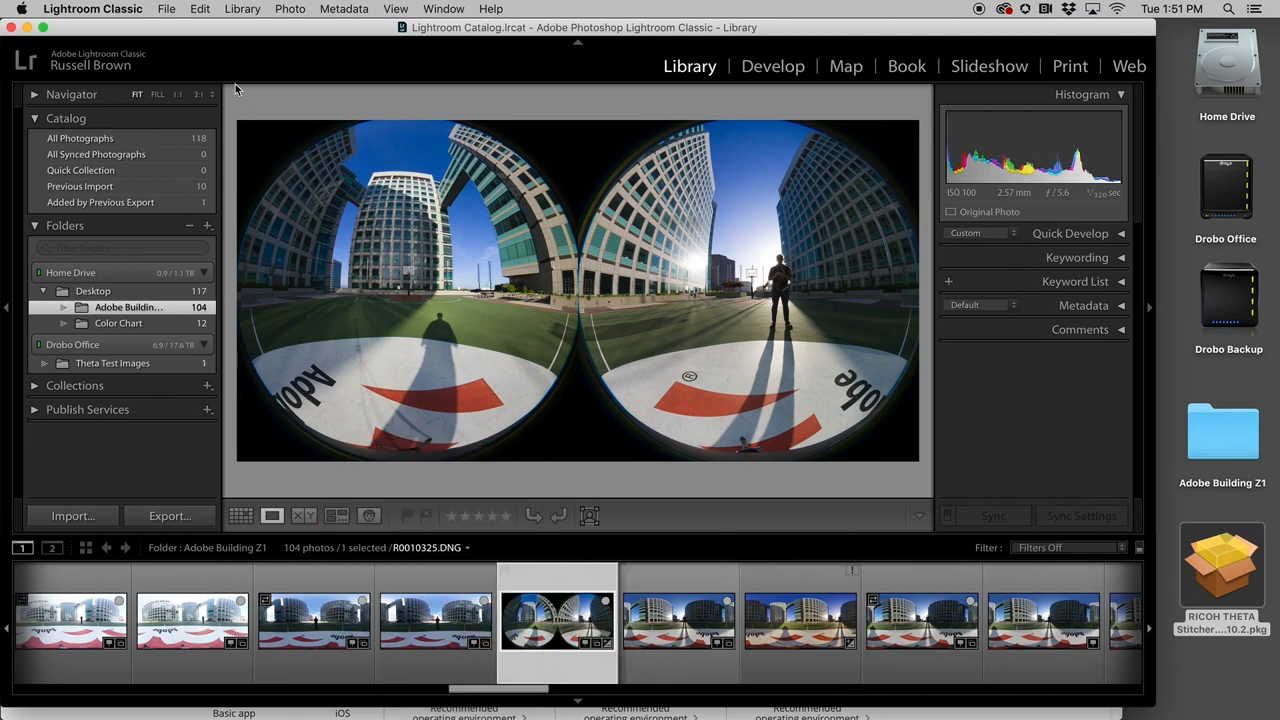
click(166, 8)
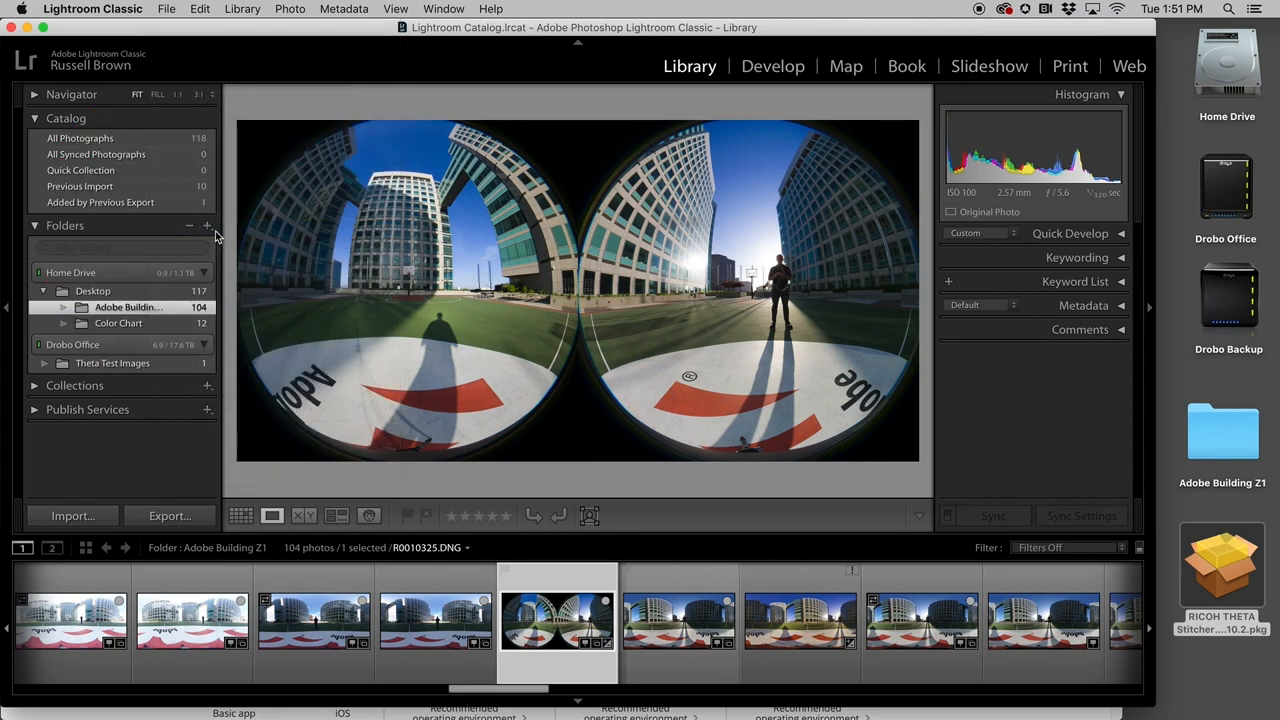
Start an export of the DNG with TIFF as the image format.
click(168, 516)
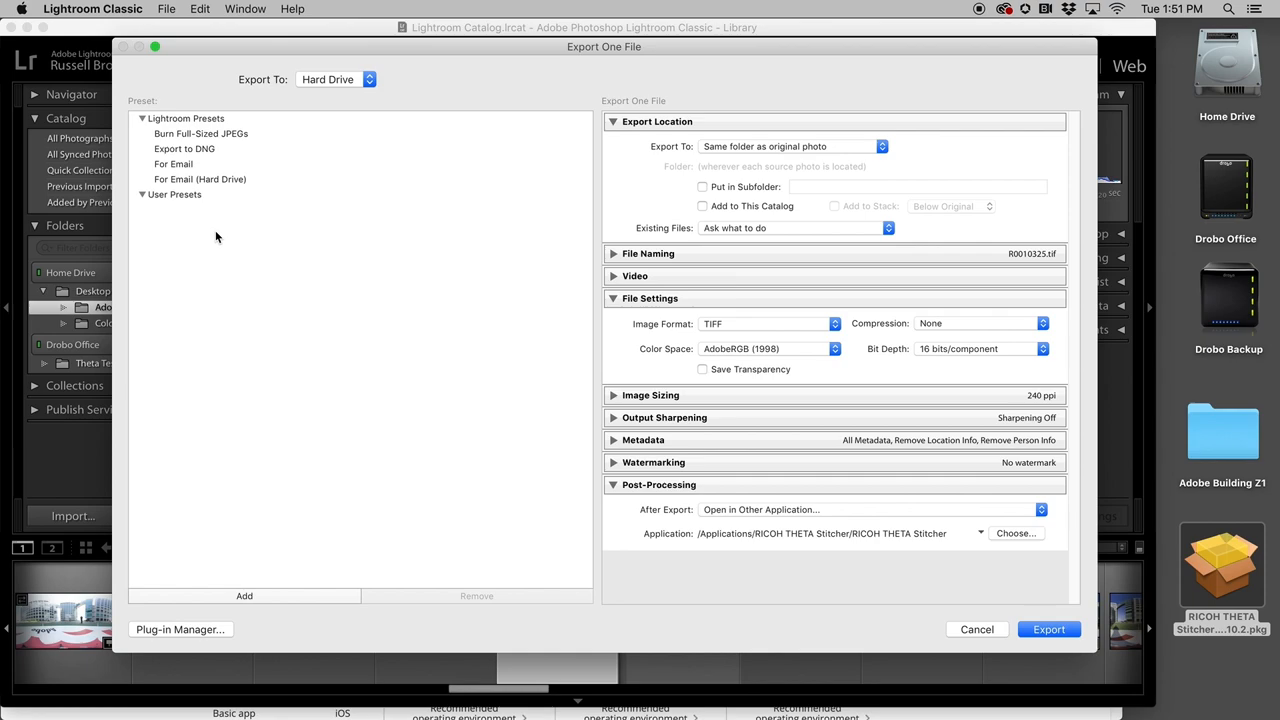
mouse_move(764, 152)
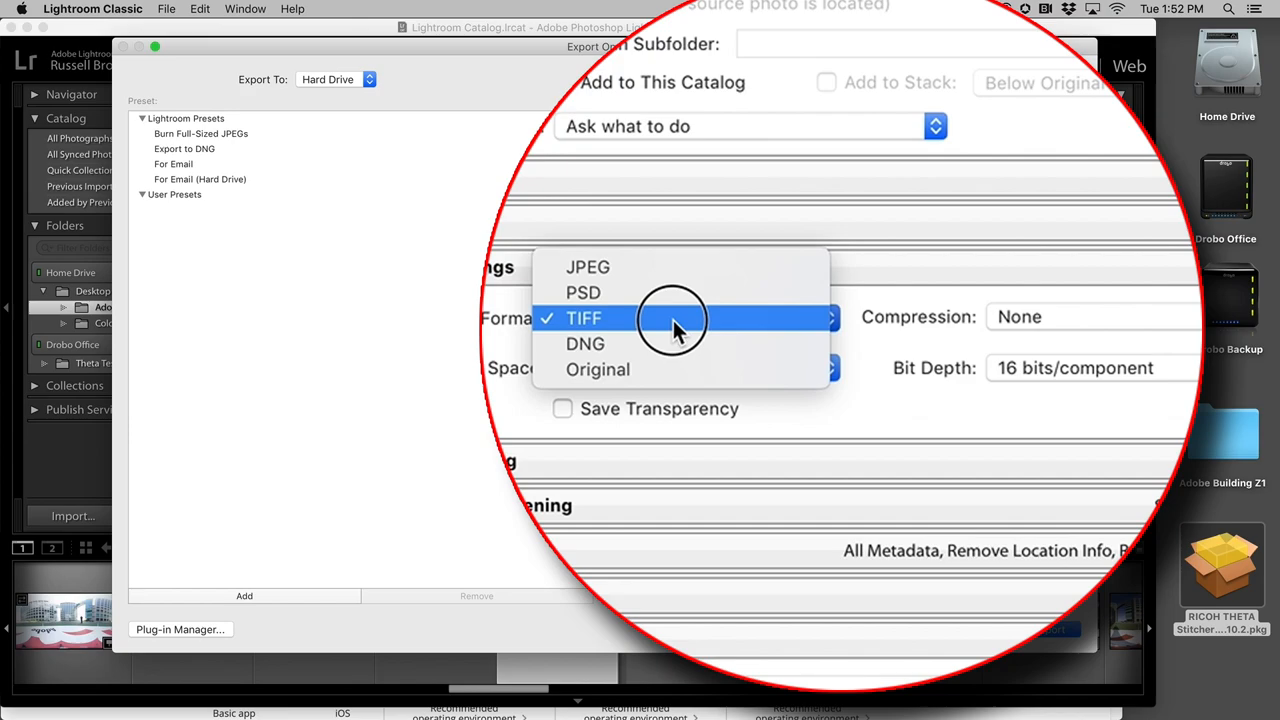
click(584, 316)
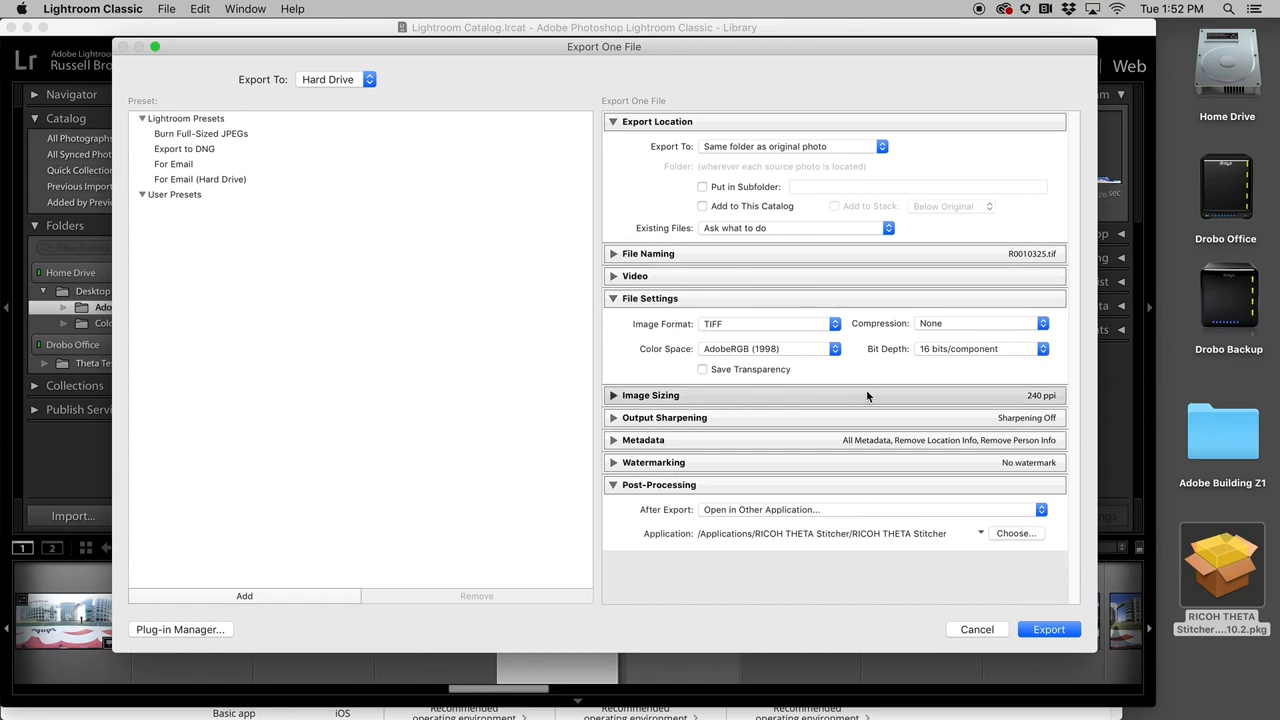
mouse_move(848, 408)
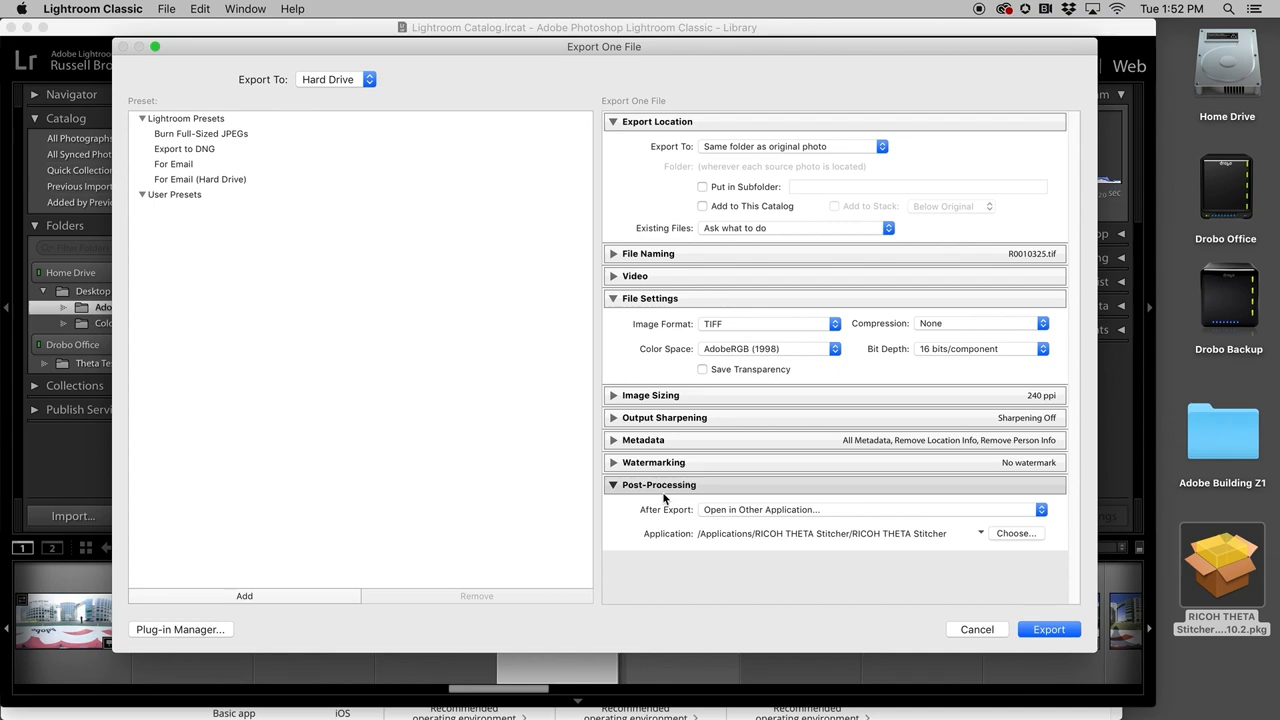
mouse_move(732, 510)
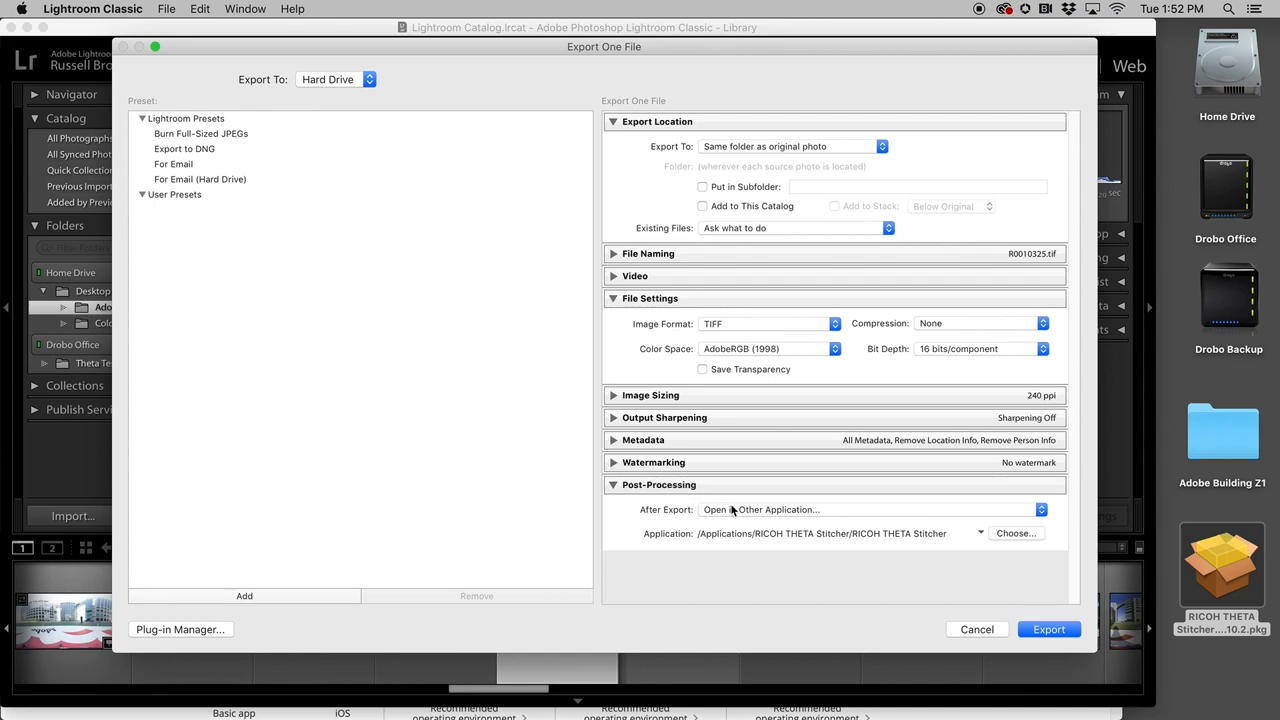
mouse_move(750, 512)
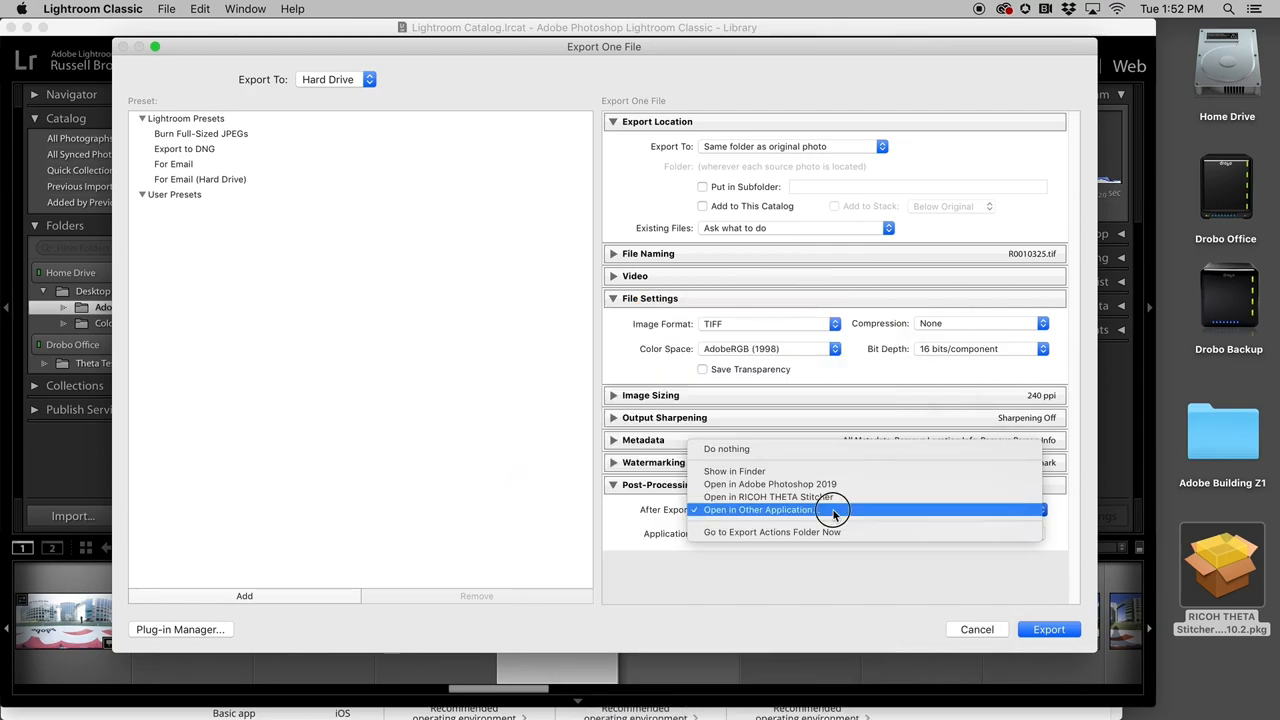
click(756, 510)
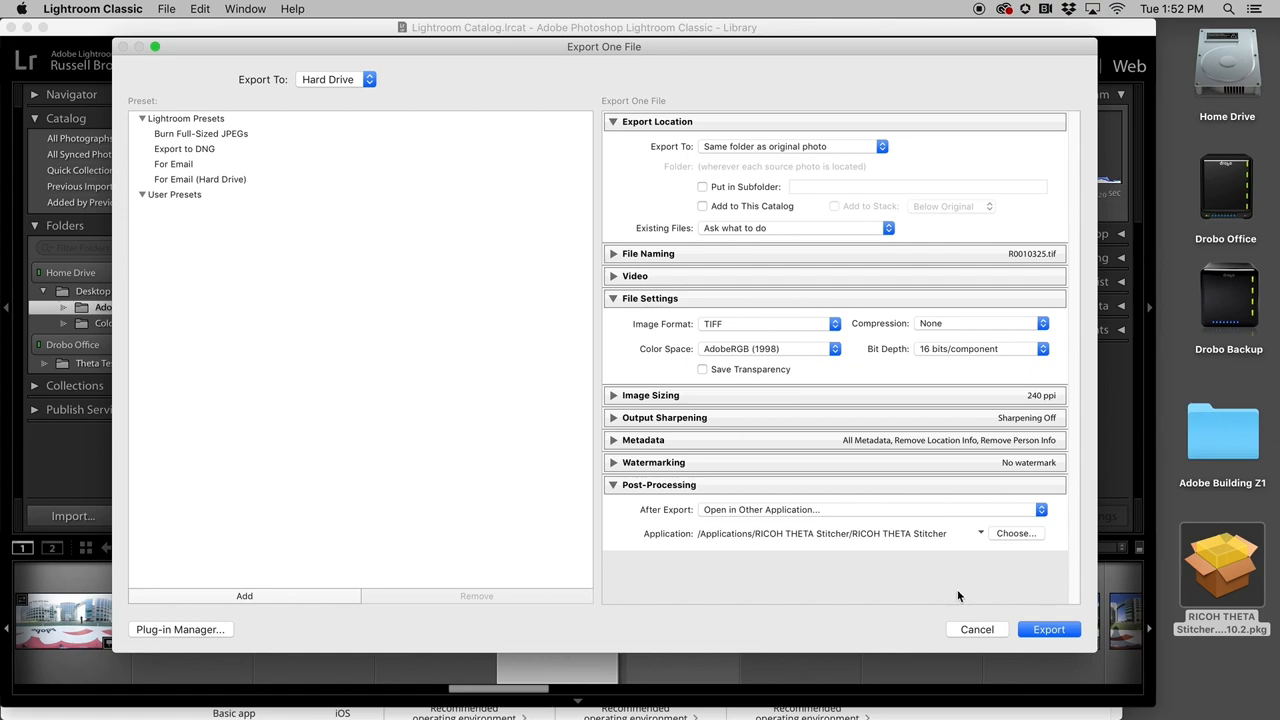
mouse_move(1020, 540)
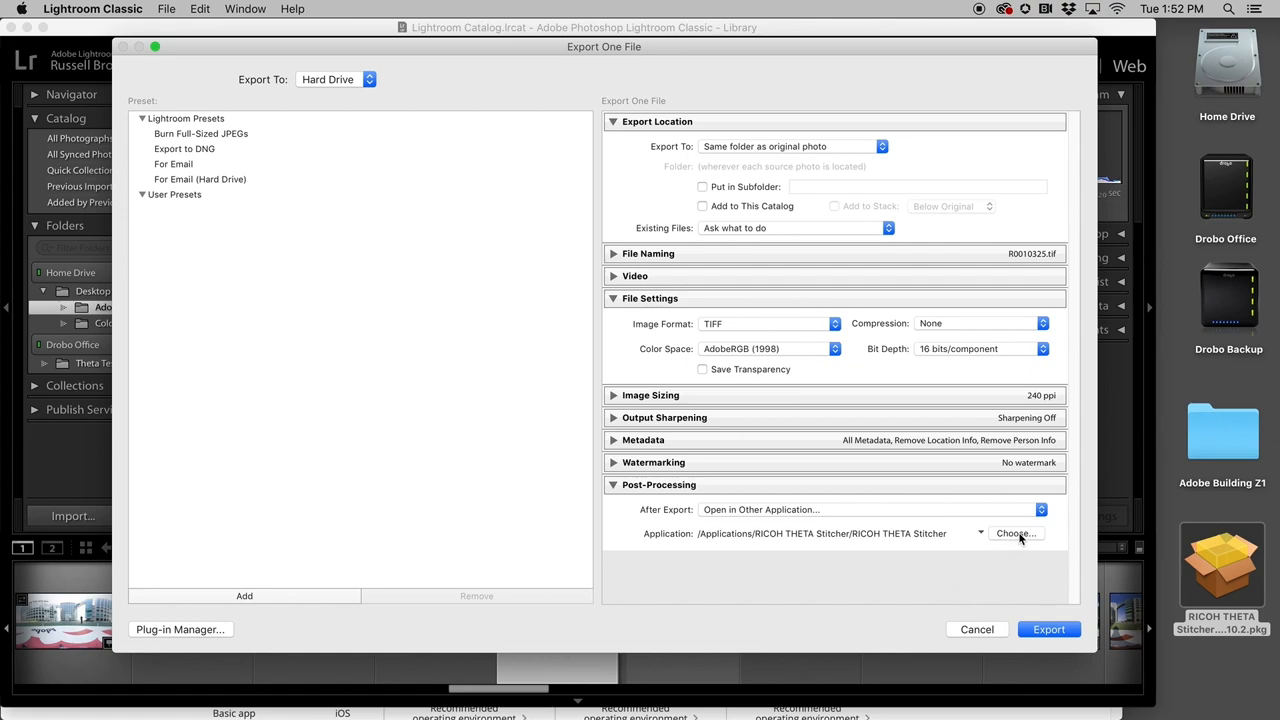
Set RICOH THETA Stitcher as the After Export application and run the TIFF export.
click(1016, 532)
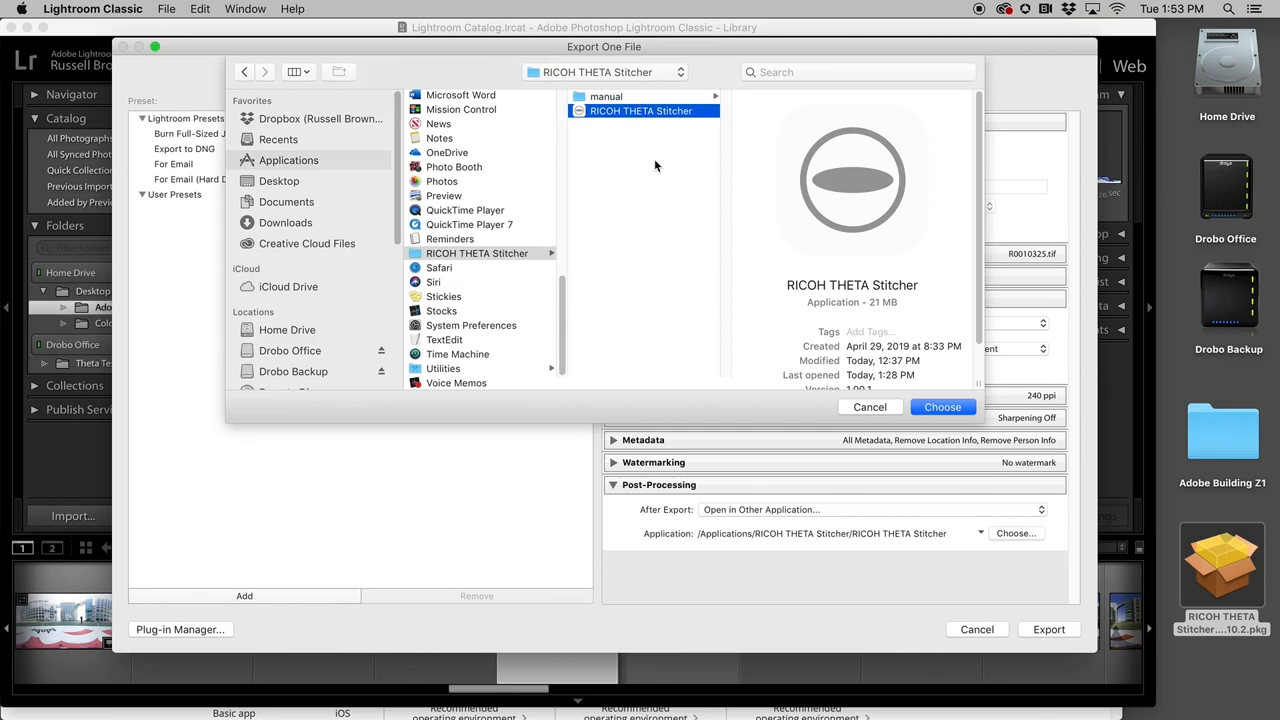
mouse_move(656, 114)
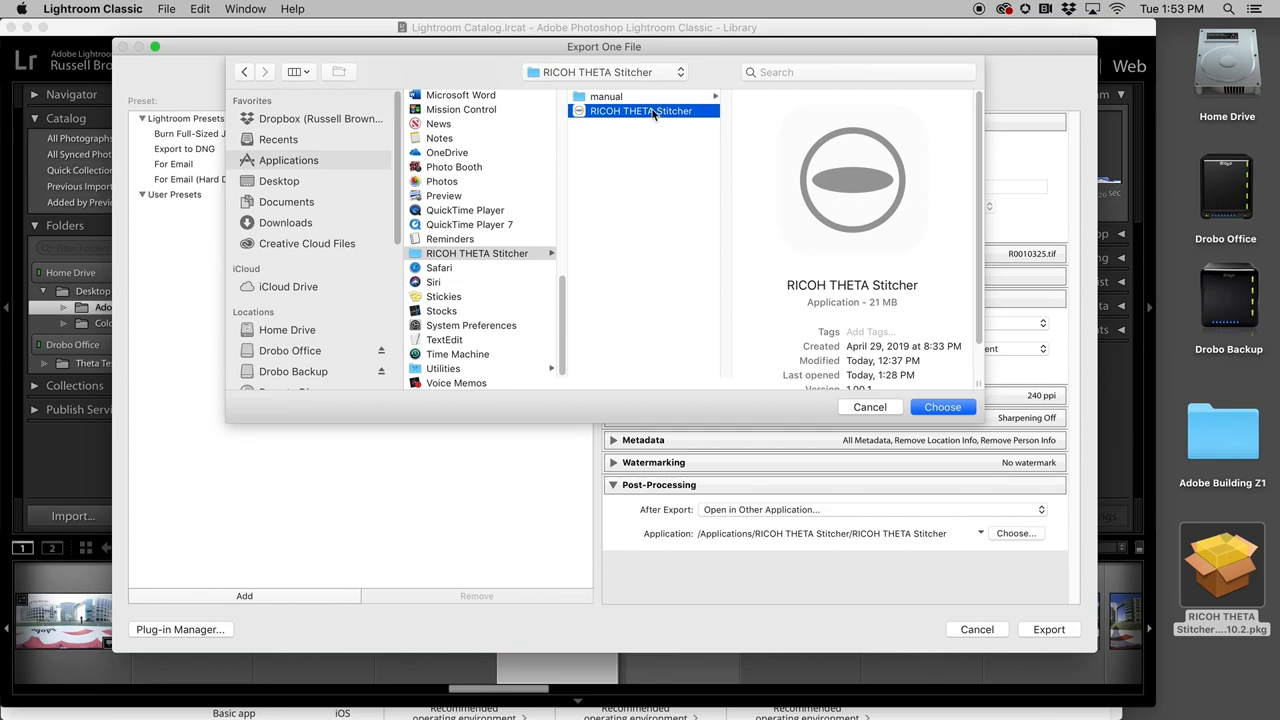
mouse_move(632, 120)
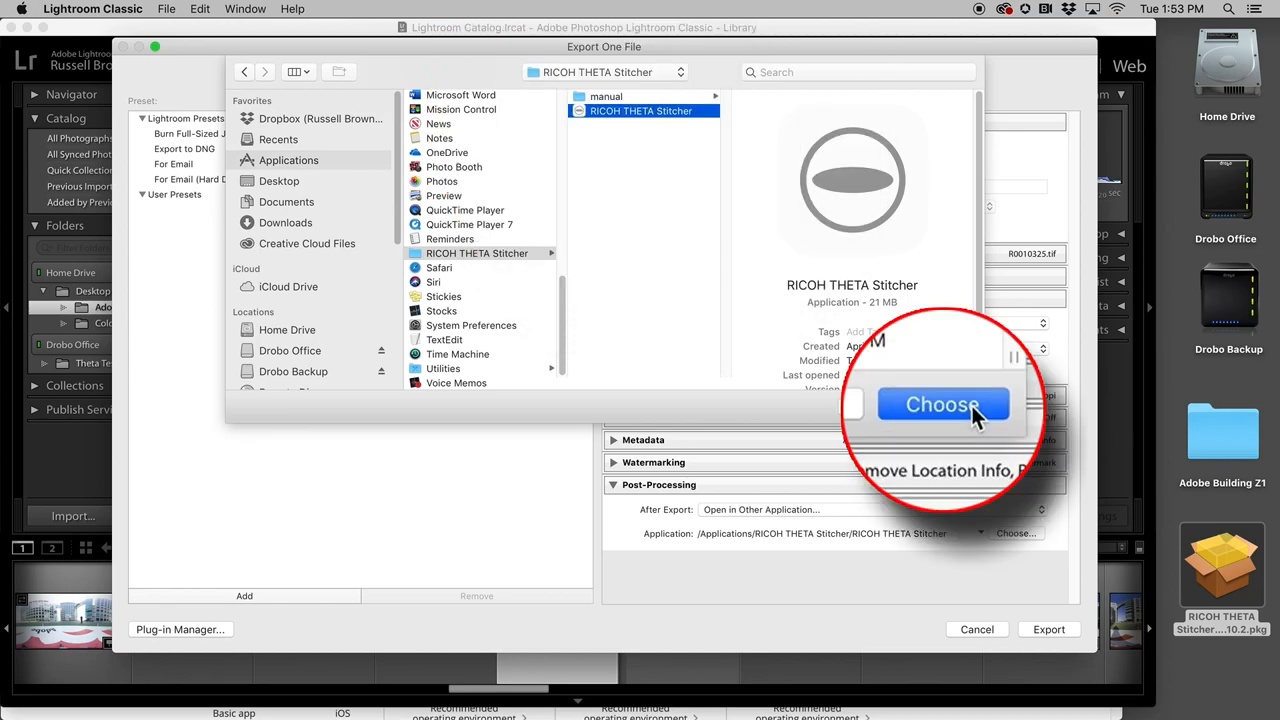
click(940, 404)
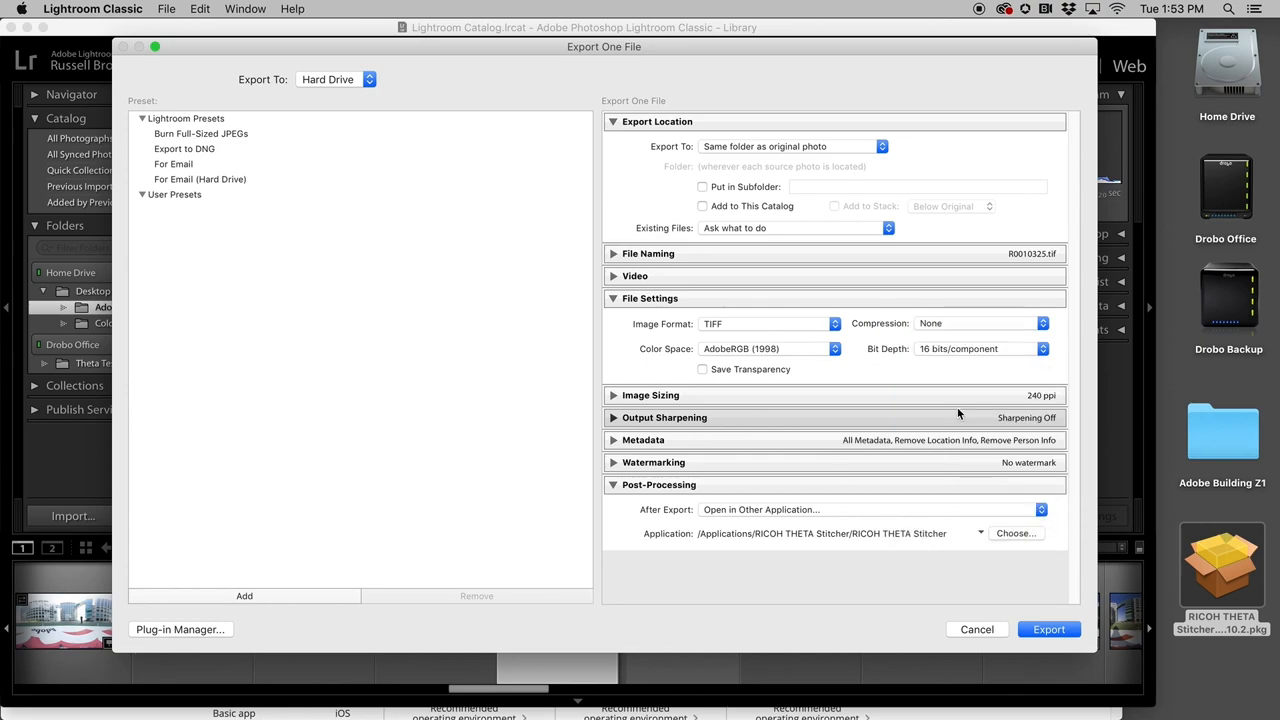
mouse_move(1048, 628)
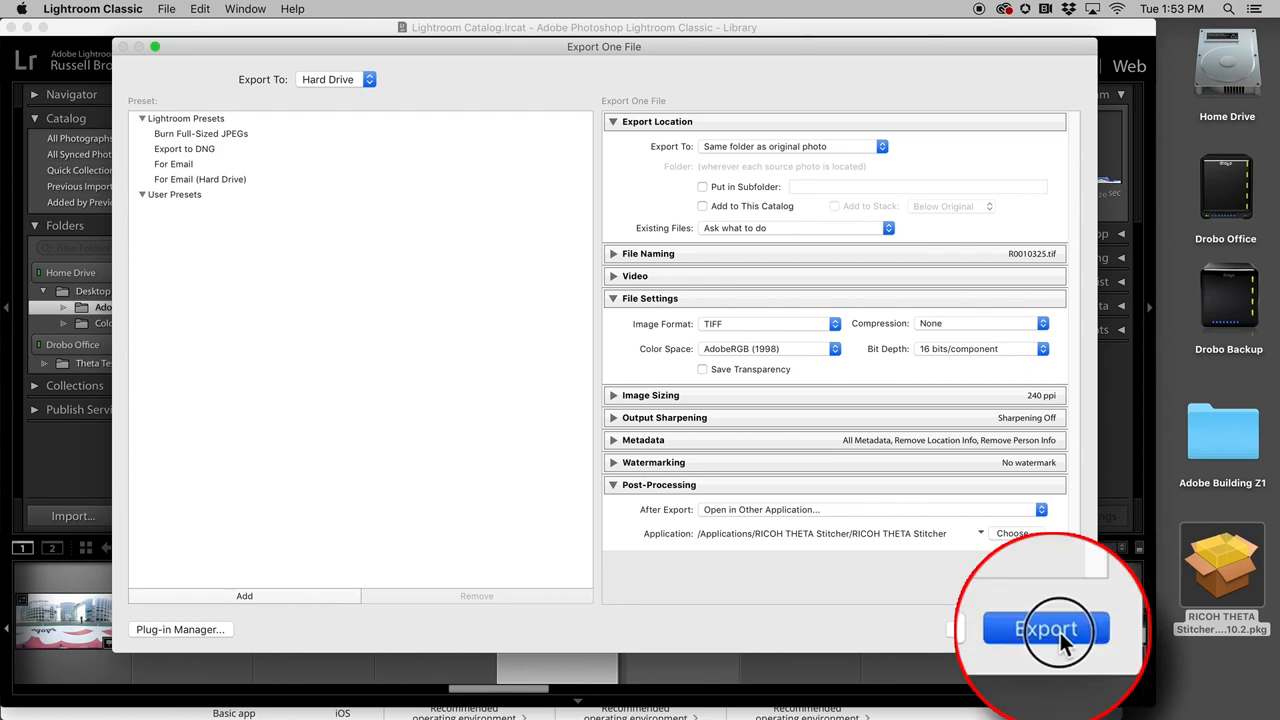
click(1046, 628)
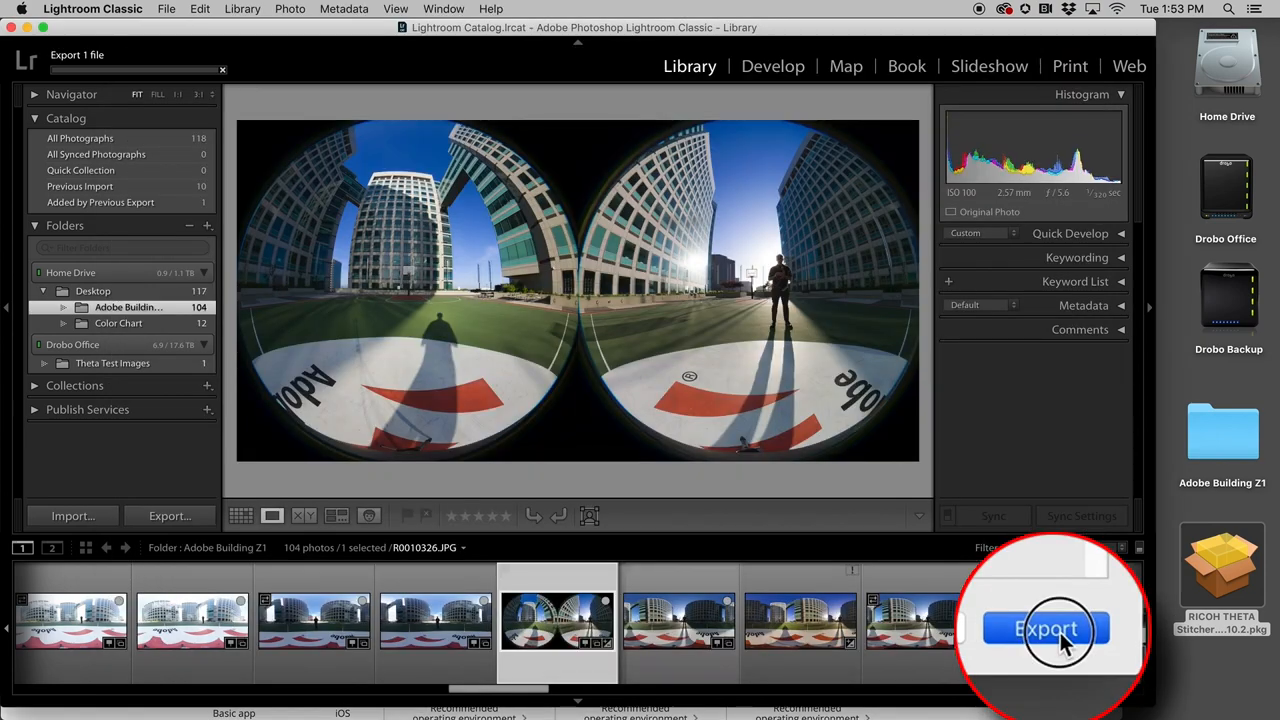
Let RICOH THETA Stitcher open the exported TIFF as an equirectangular preview.
click(1048, 628)
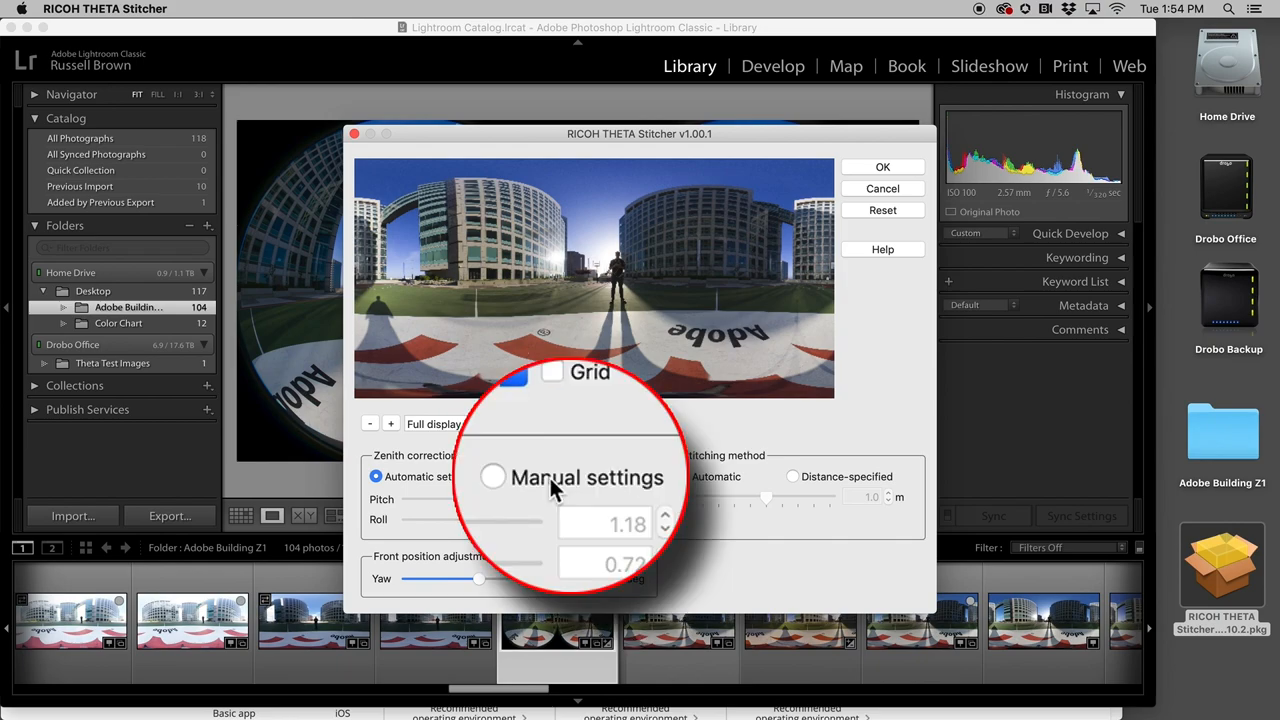
Use manual zenith correction, test pitch and roll tilts, then return to pitch 1.18 and roll 0.72.
click(532, 476)
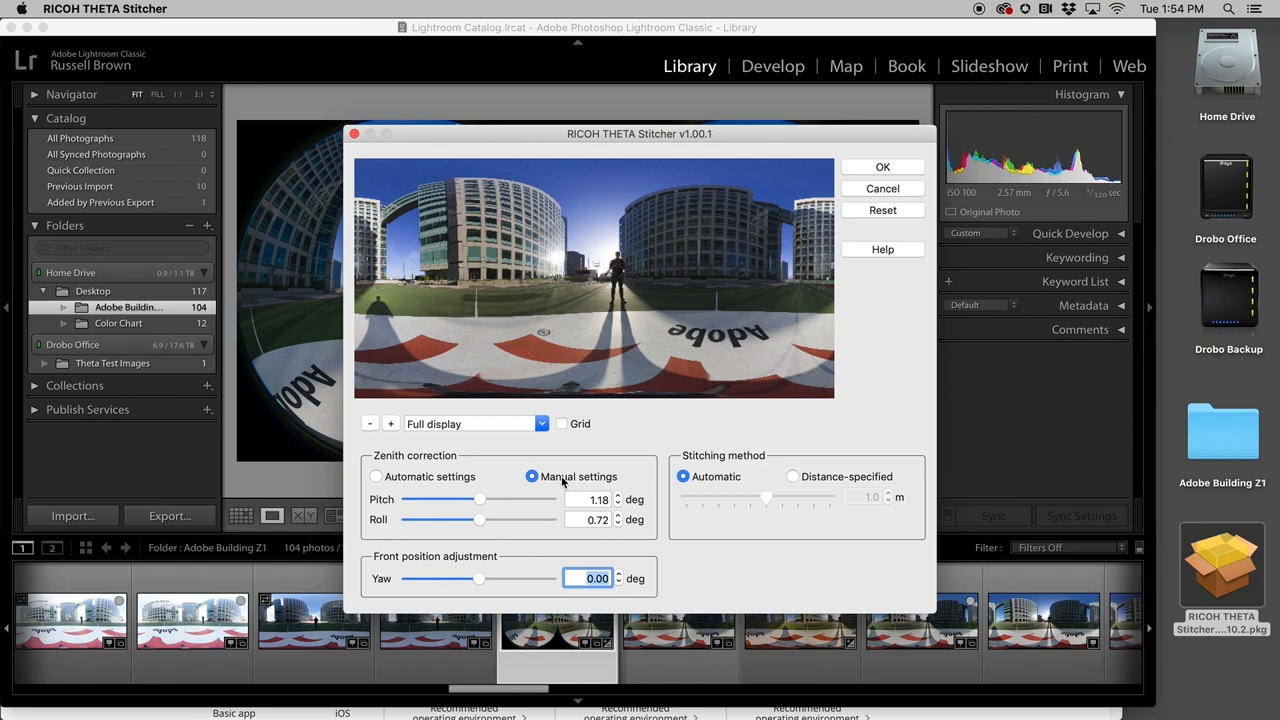
drag(478, 500, 470, 500)
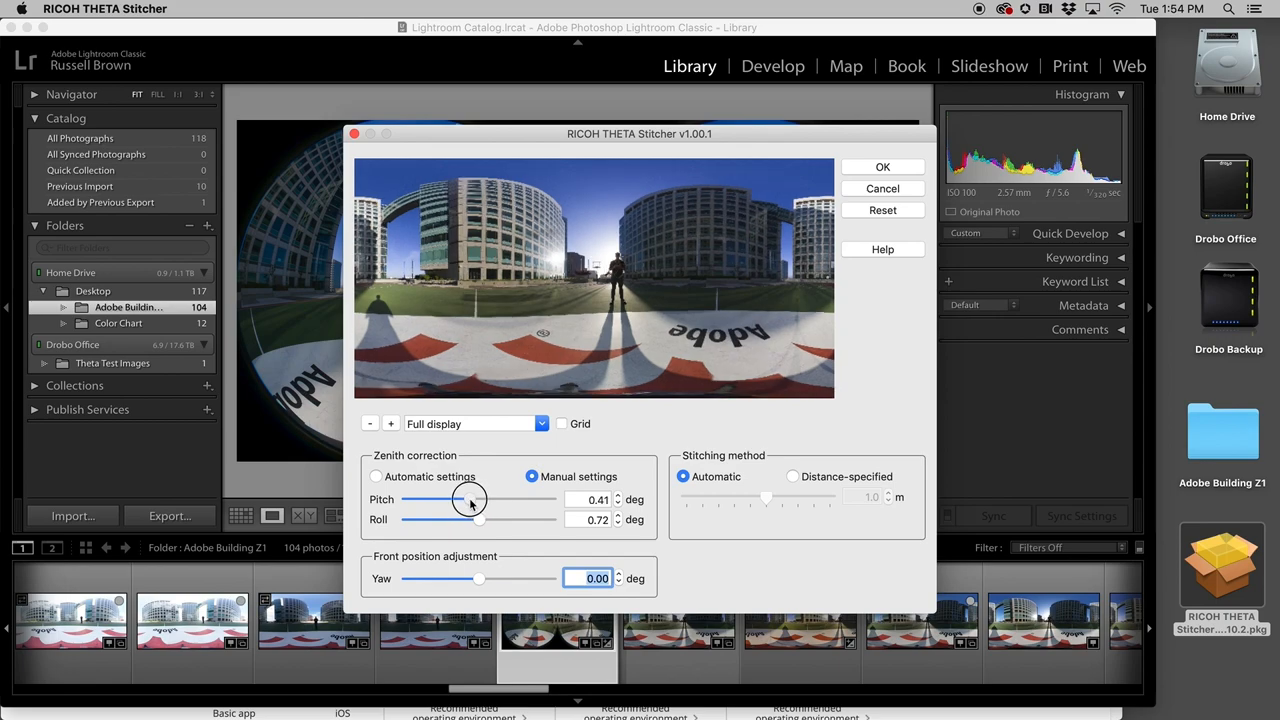
drag(470, 500, 470, 500)
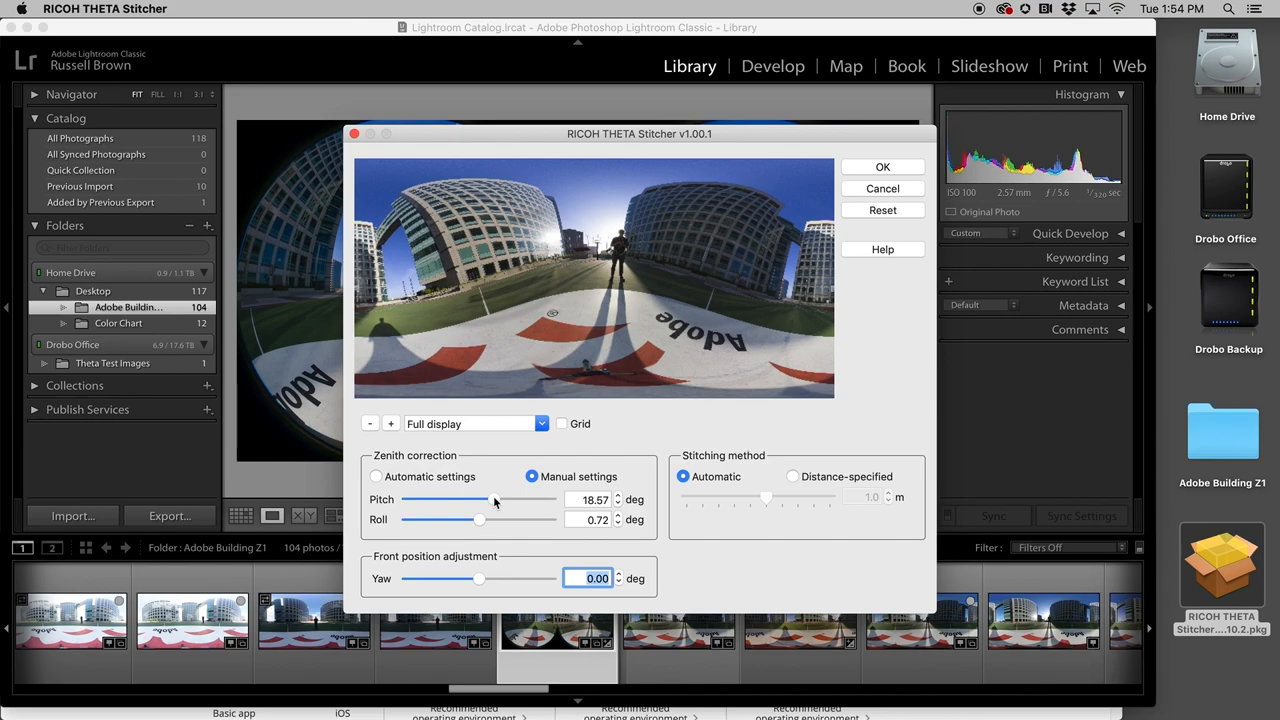
drag(478, 500, 460, 500)
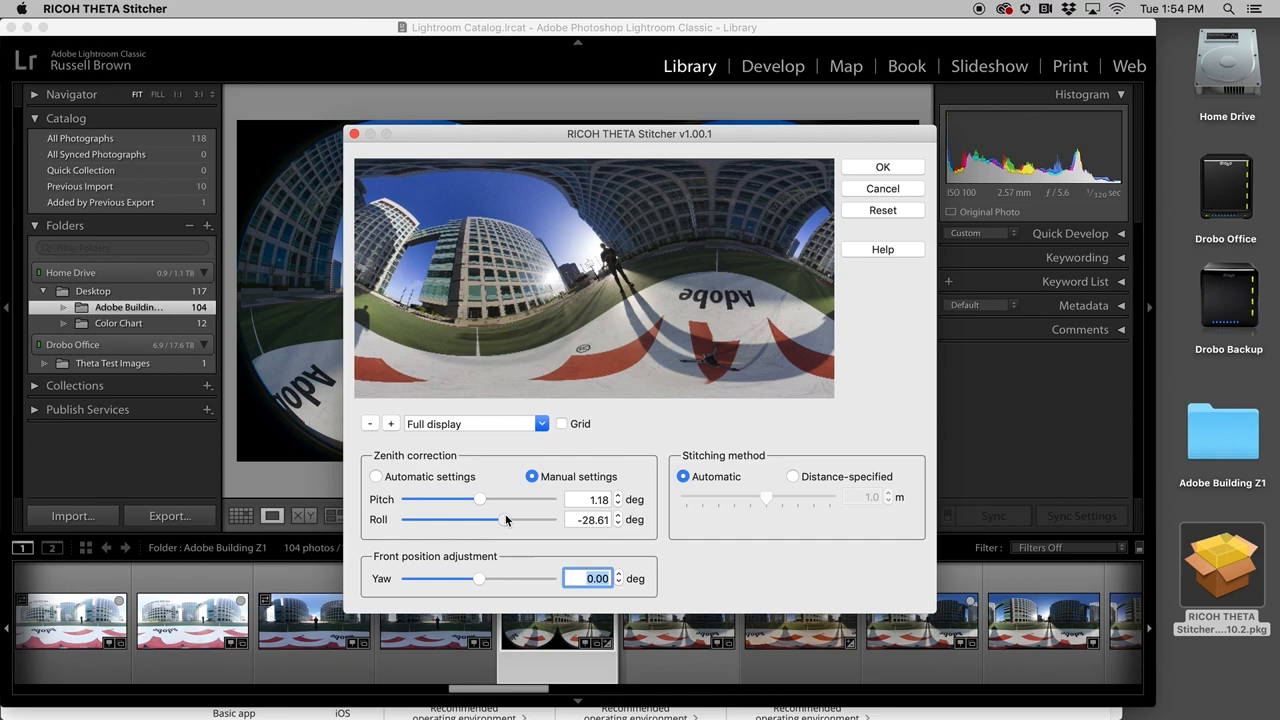
drag(490, 520, 478, 520)
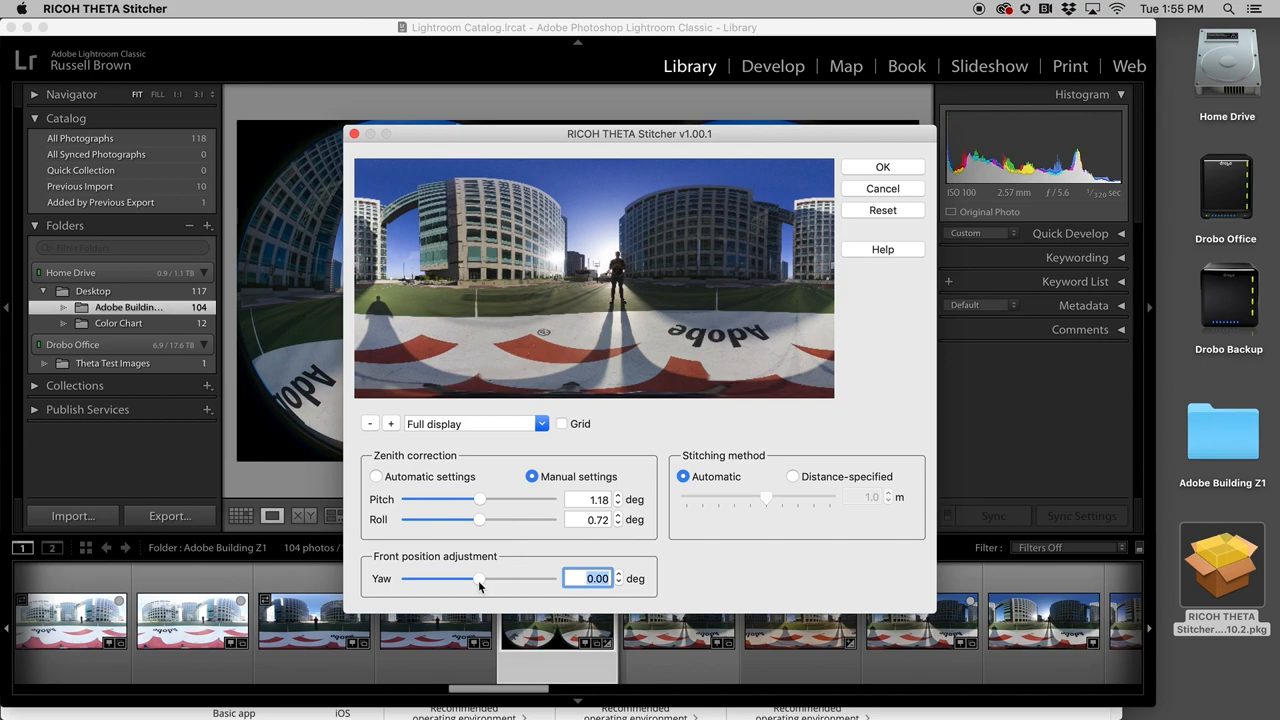
drag(478, 578, 496, 578)
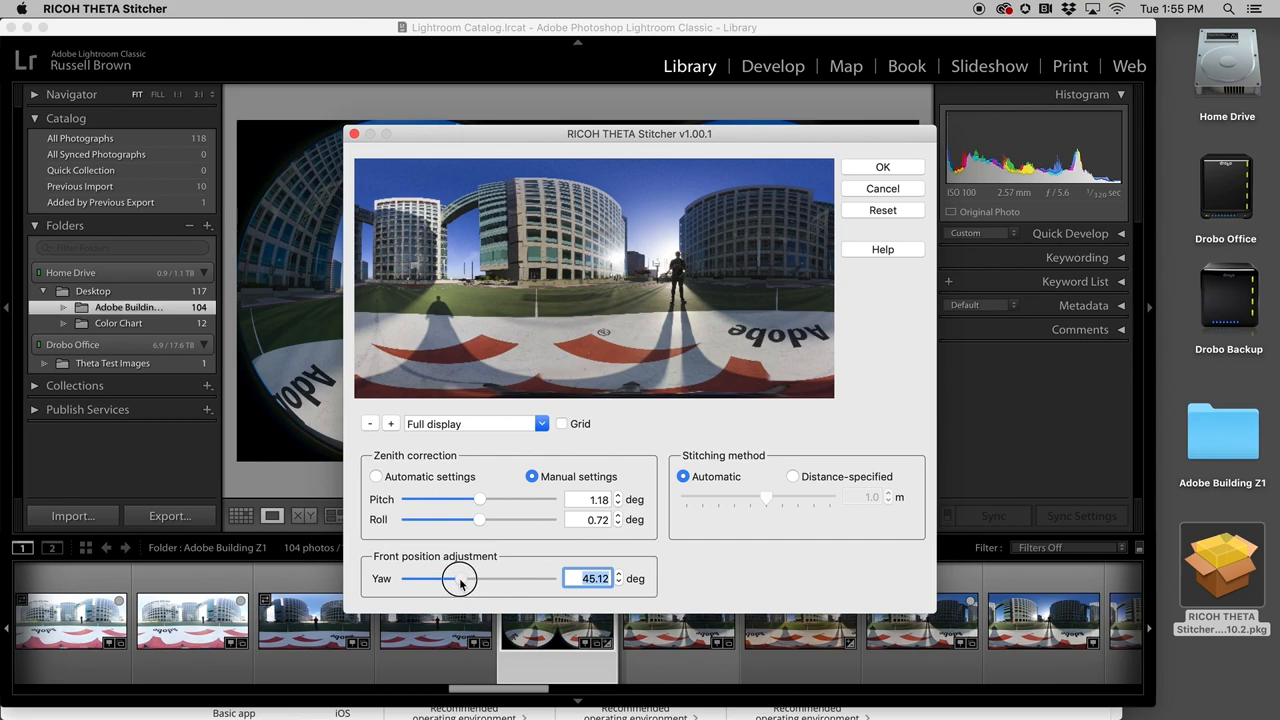
drag(460, 578, 452, 578)
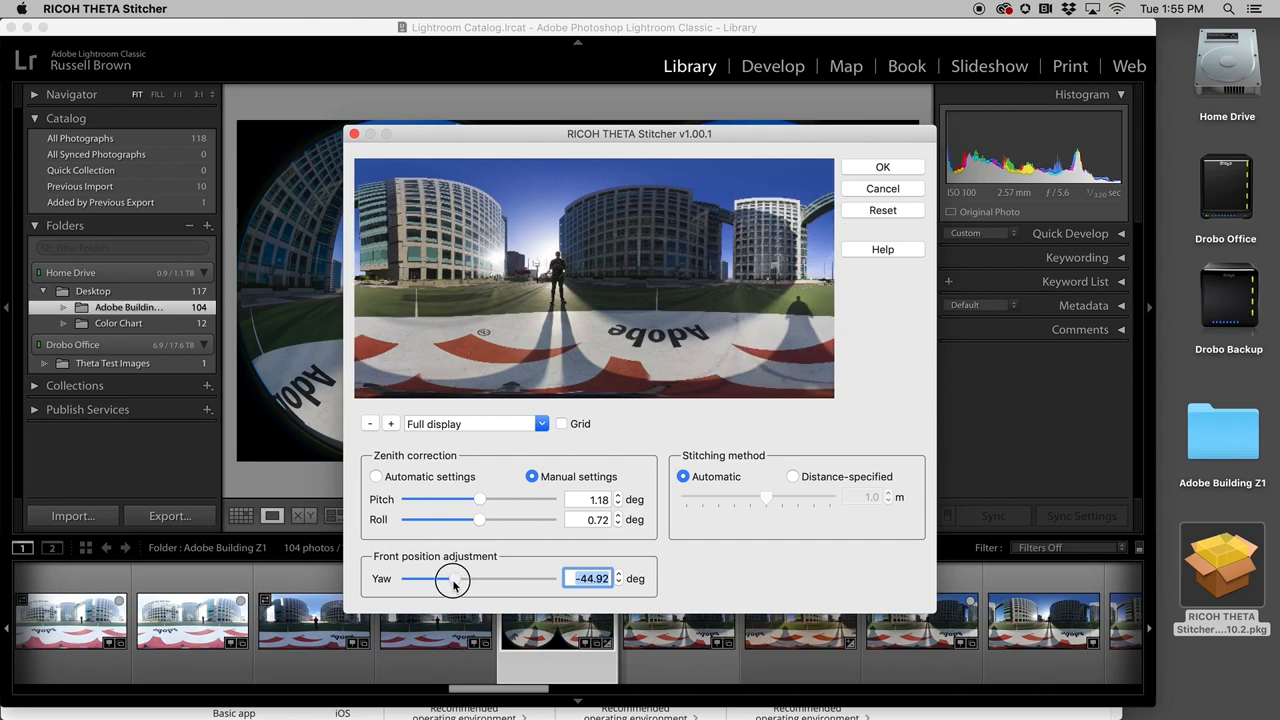
drag(452, 578, 448, 578)
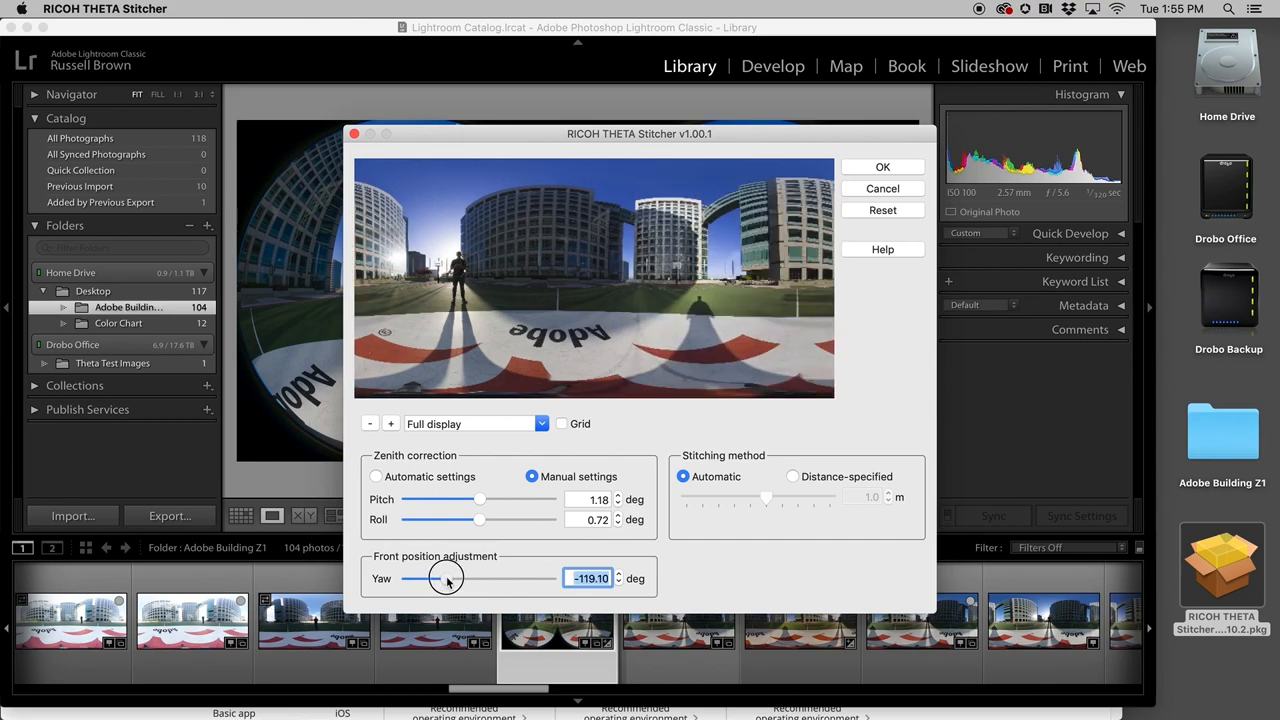
drag(444, 578, 516, 578)
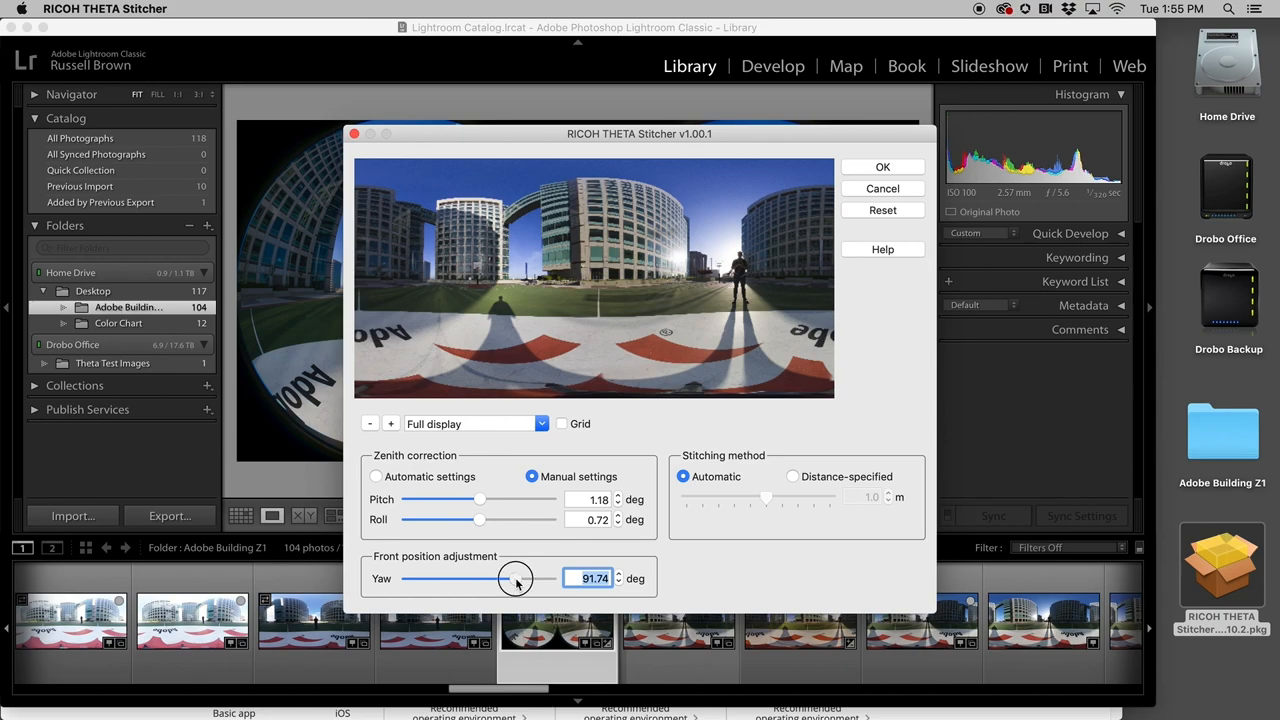
drag(516, 578, 478, 578)
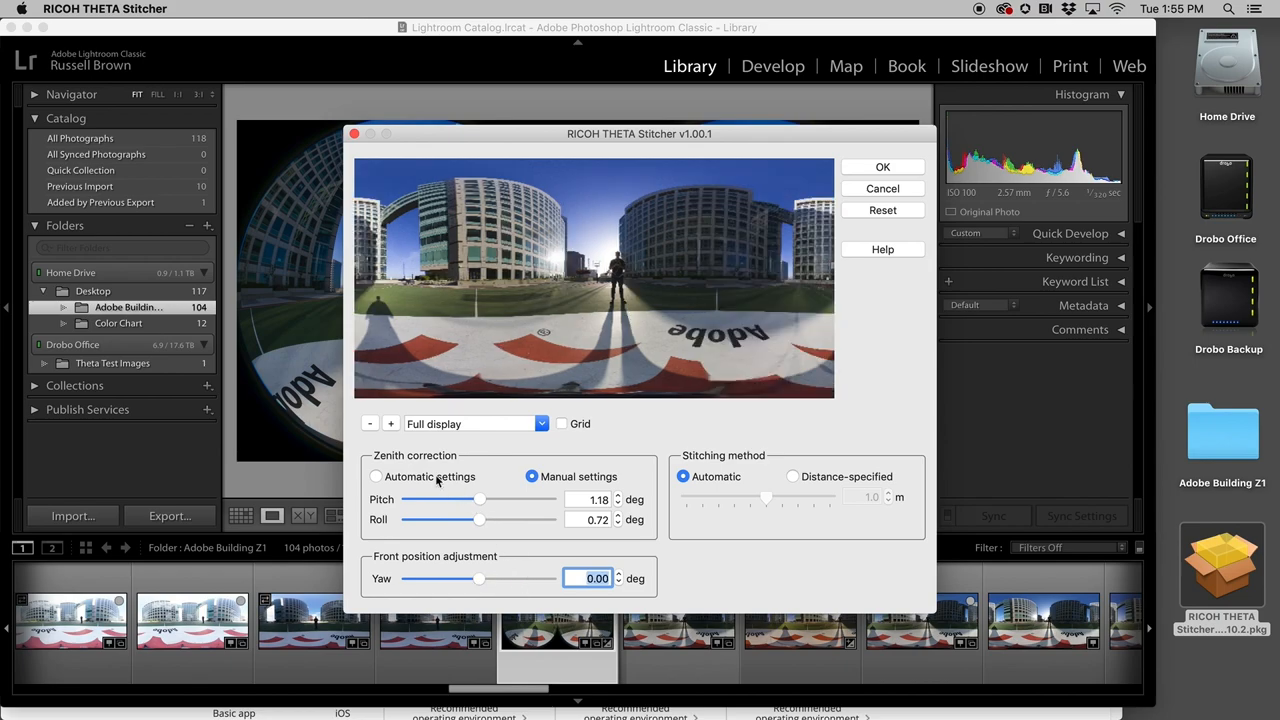
Return zenith correction to automatic and accept with OK to stitch the panorama.
click(376, 476)
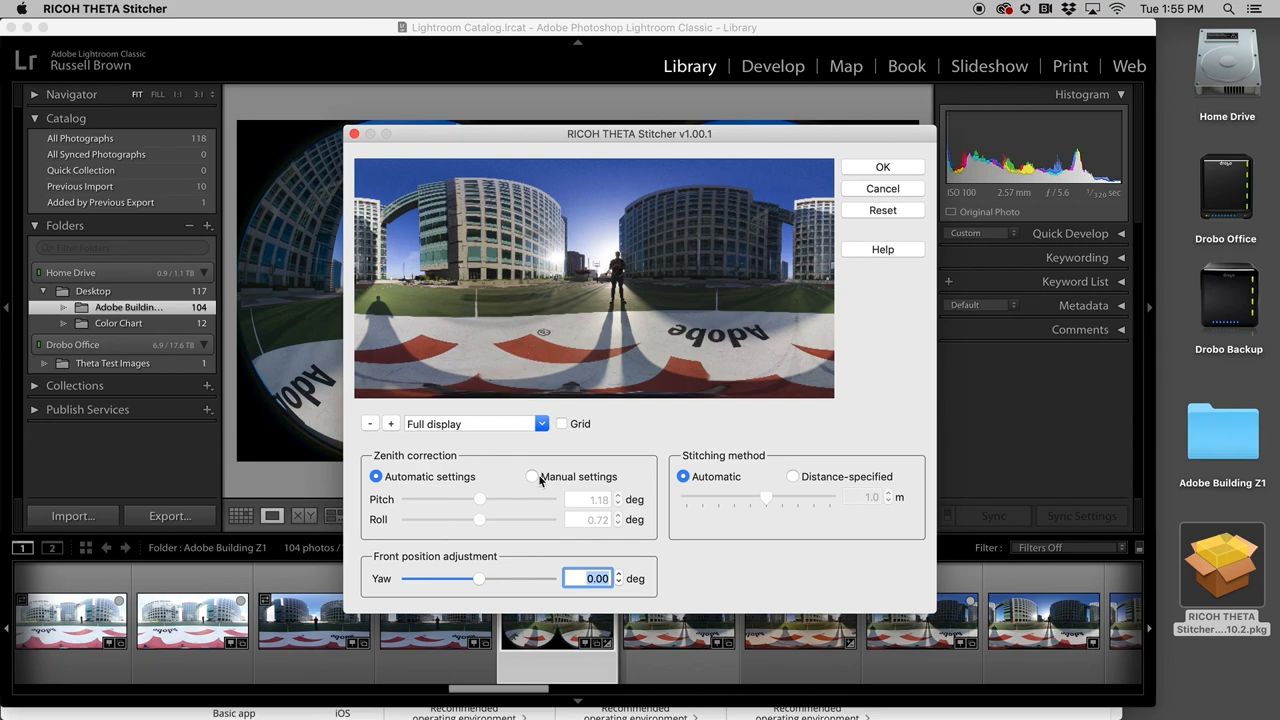
mouse_move(892, 272)
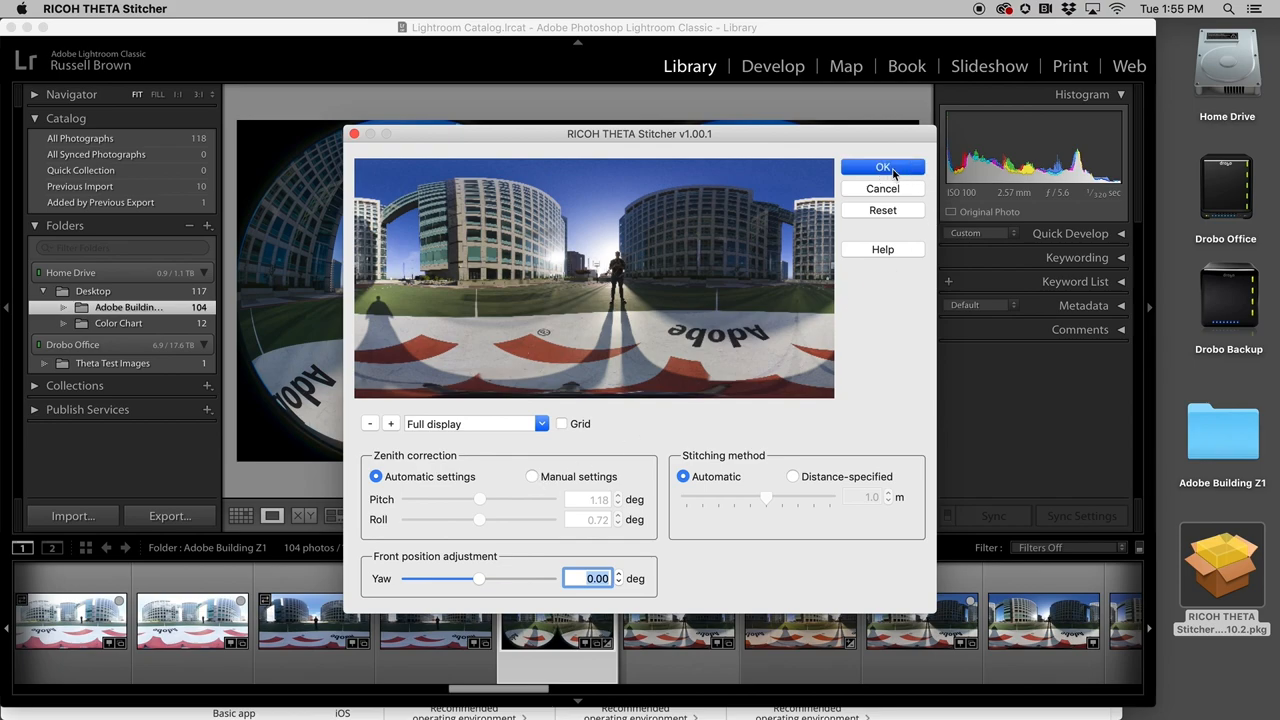
click(882, 168)
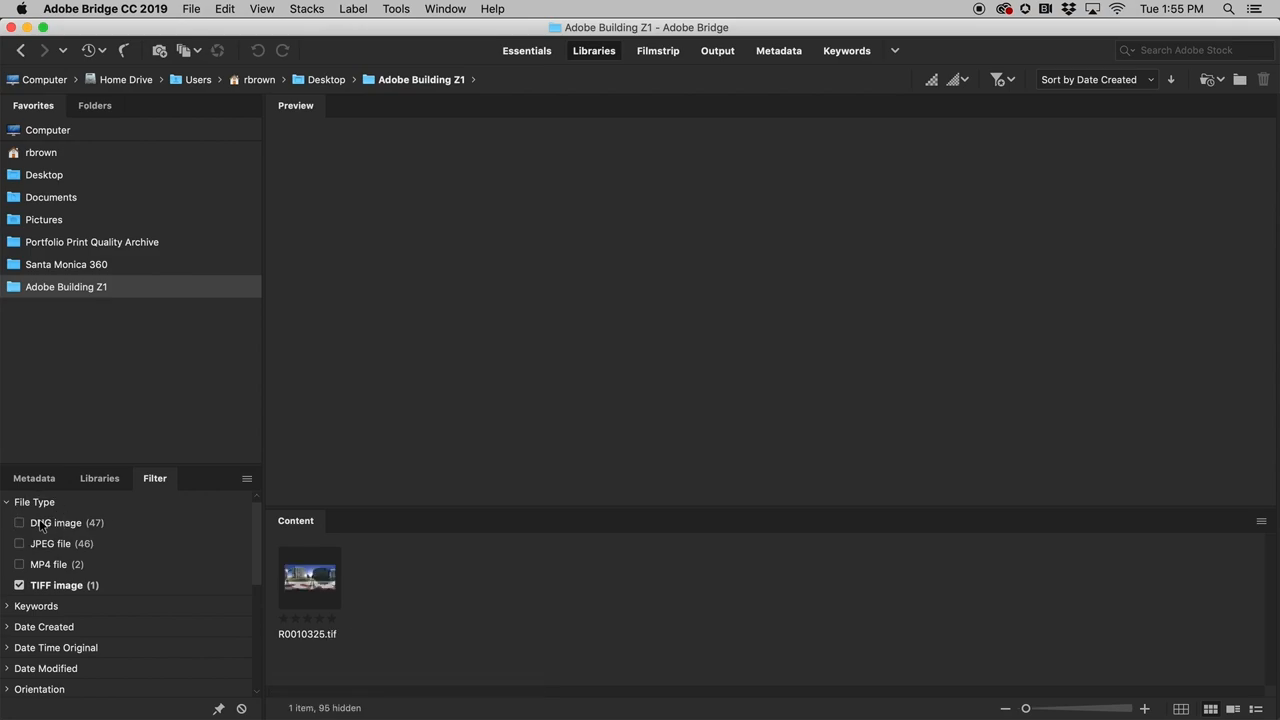
Preview R0010325.tif in Bridge and open it in Camera Raw.
click(20, 584)
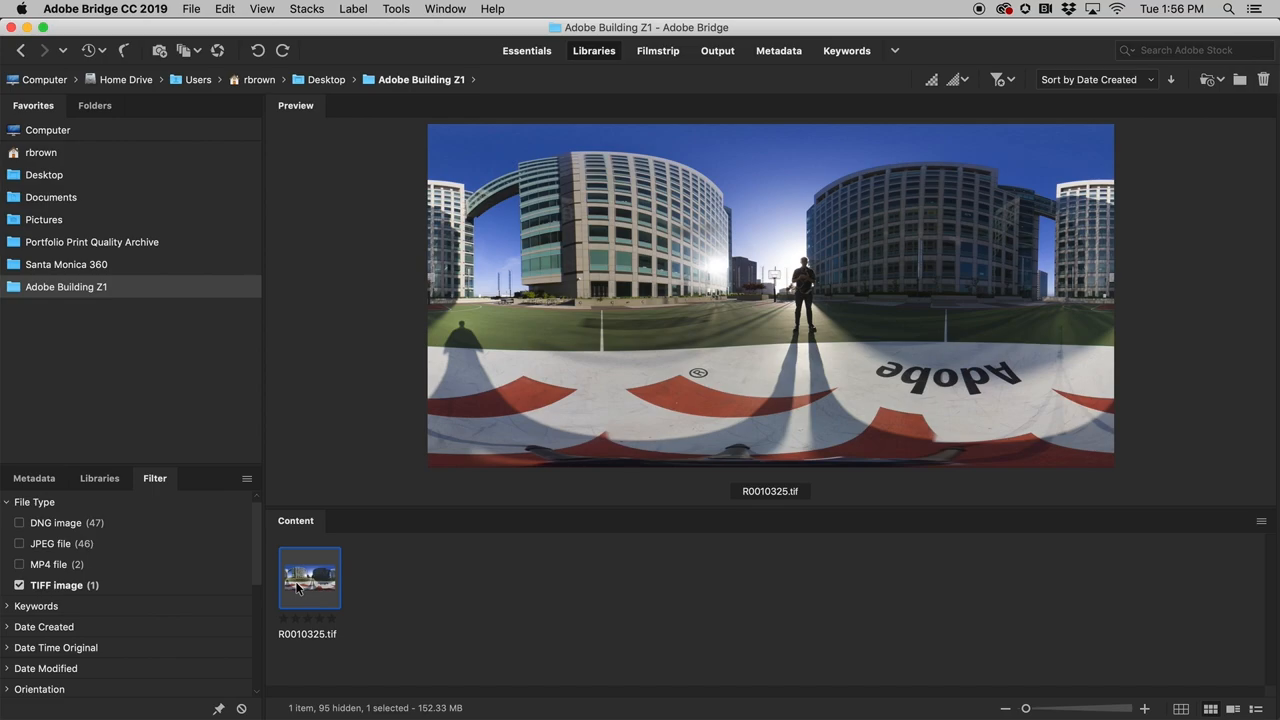
double_click(308, 578)
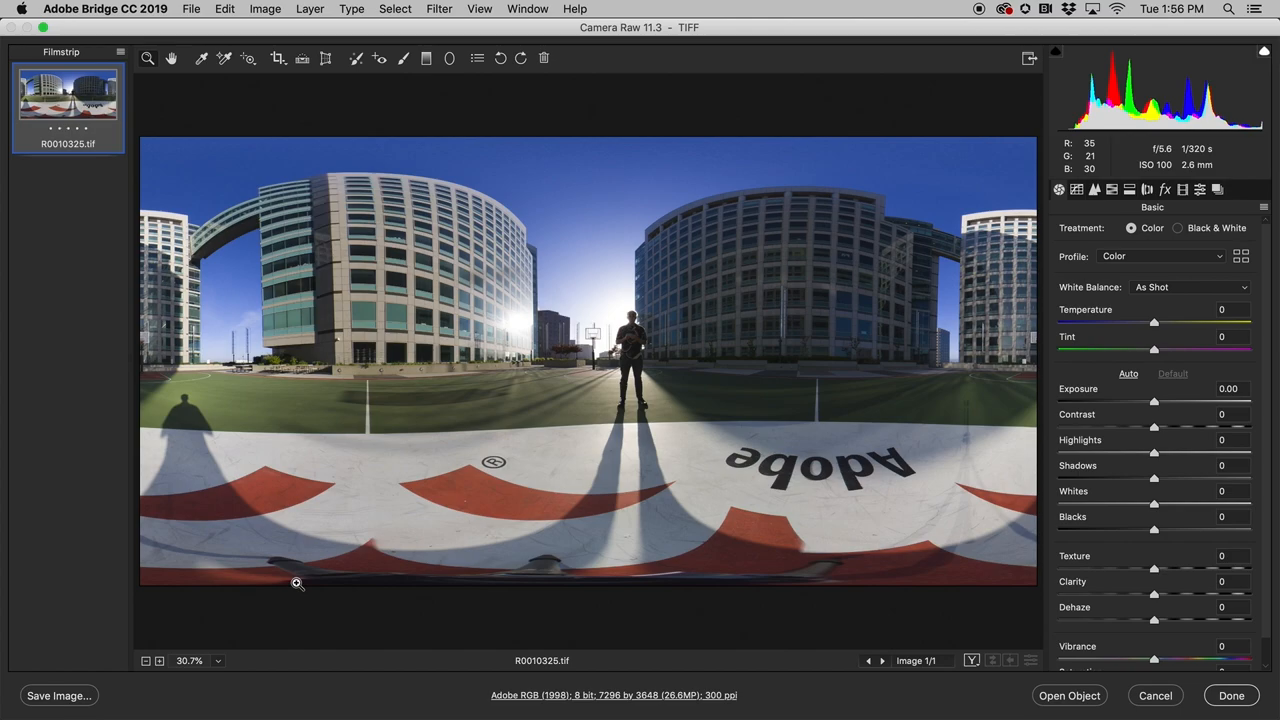
mouse_move(1164, 700)
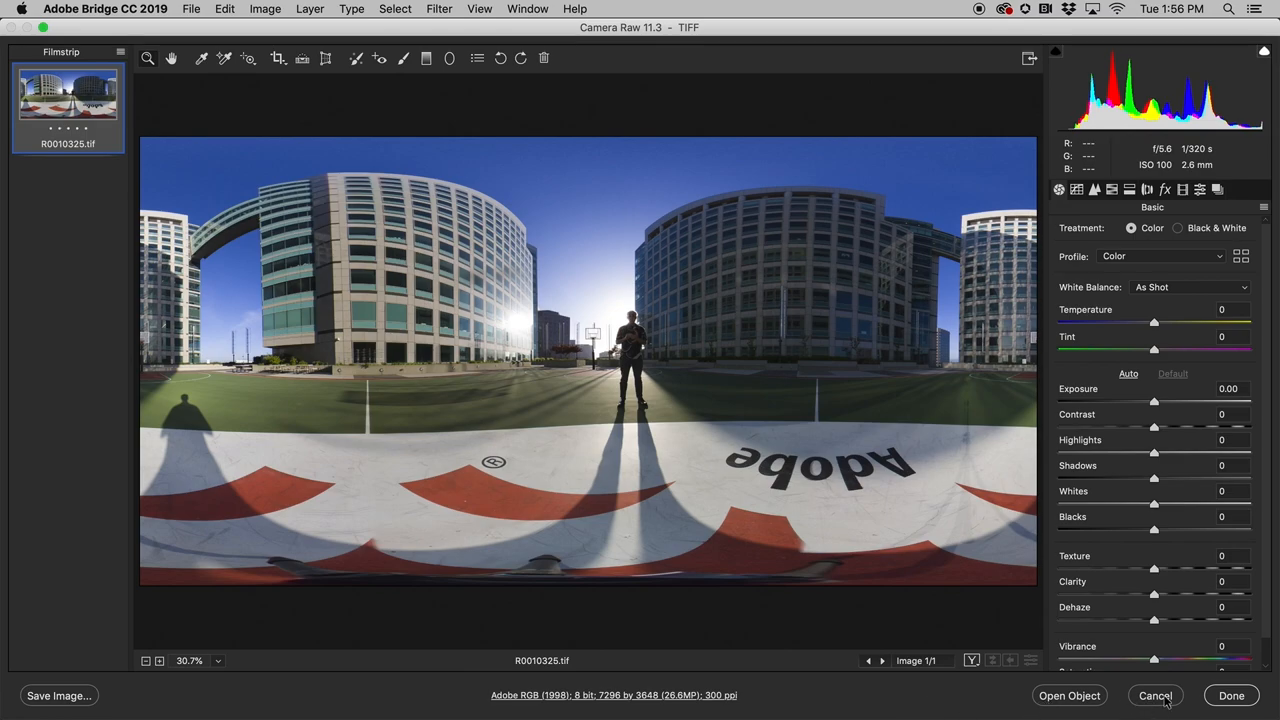
click(1156, 696)
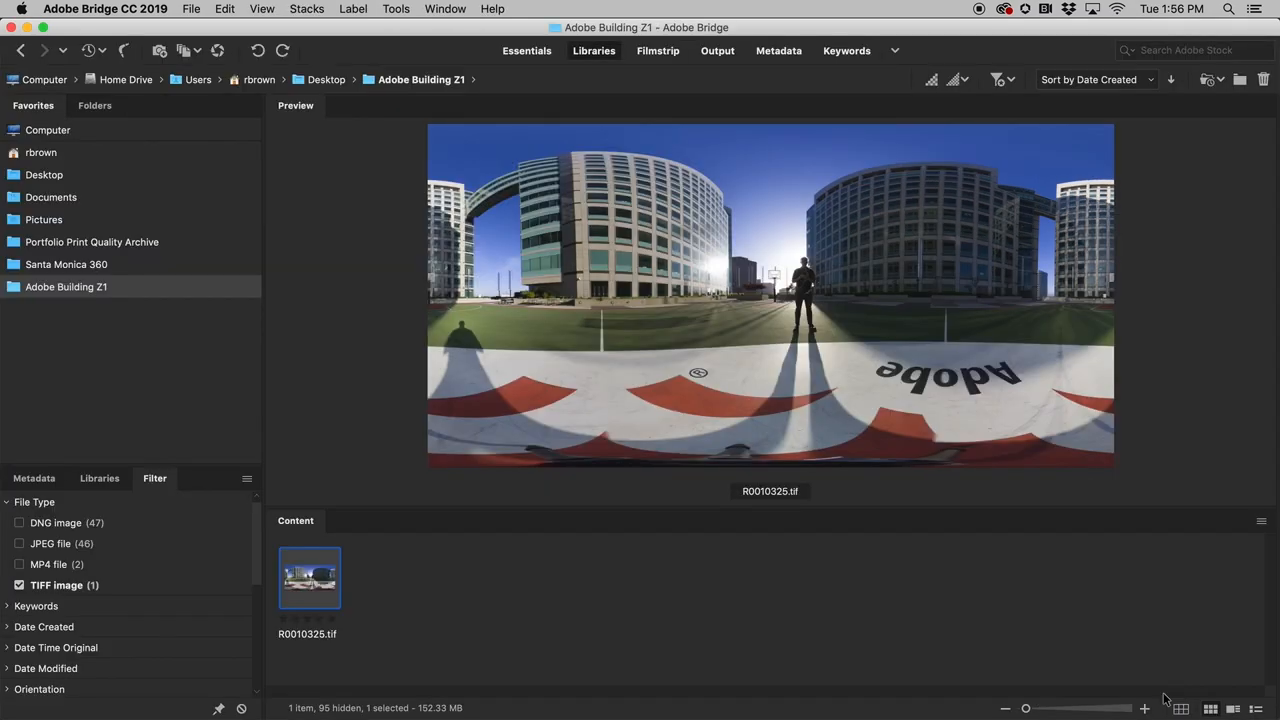